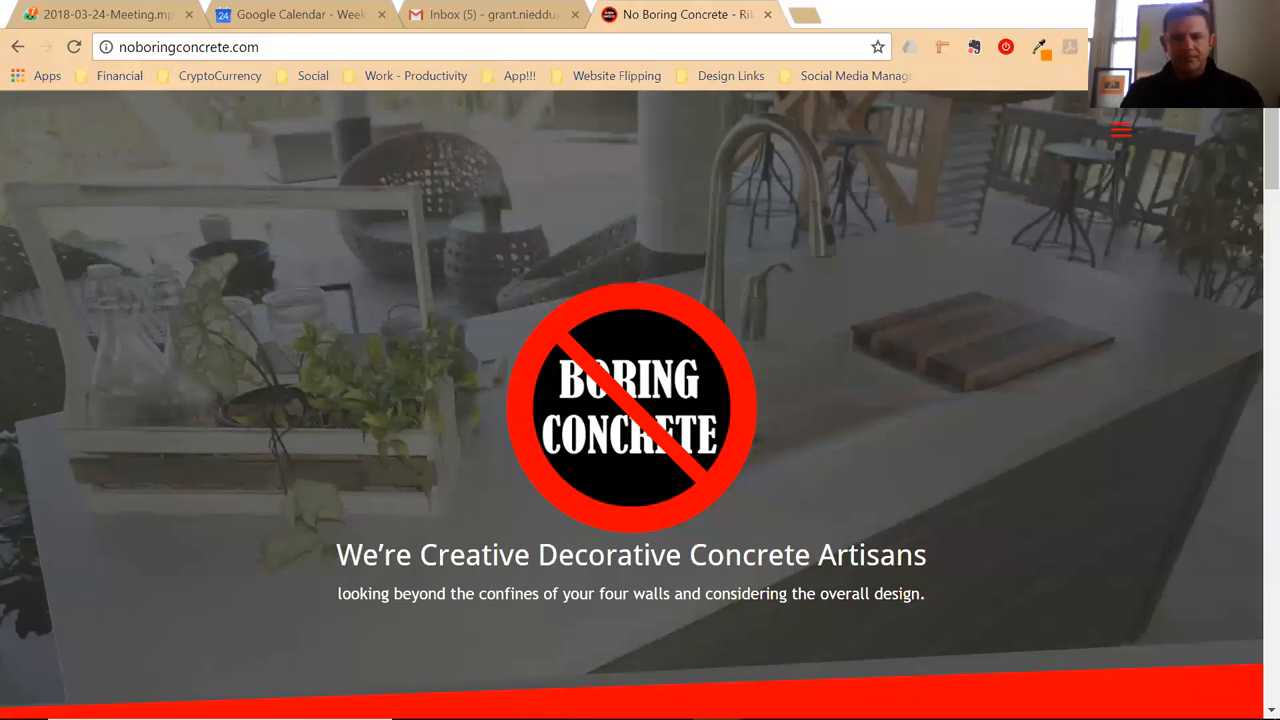
pyautogui.moveTo(1055, 530)
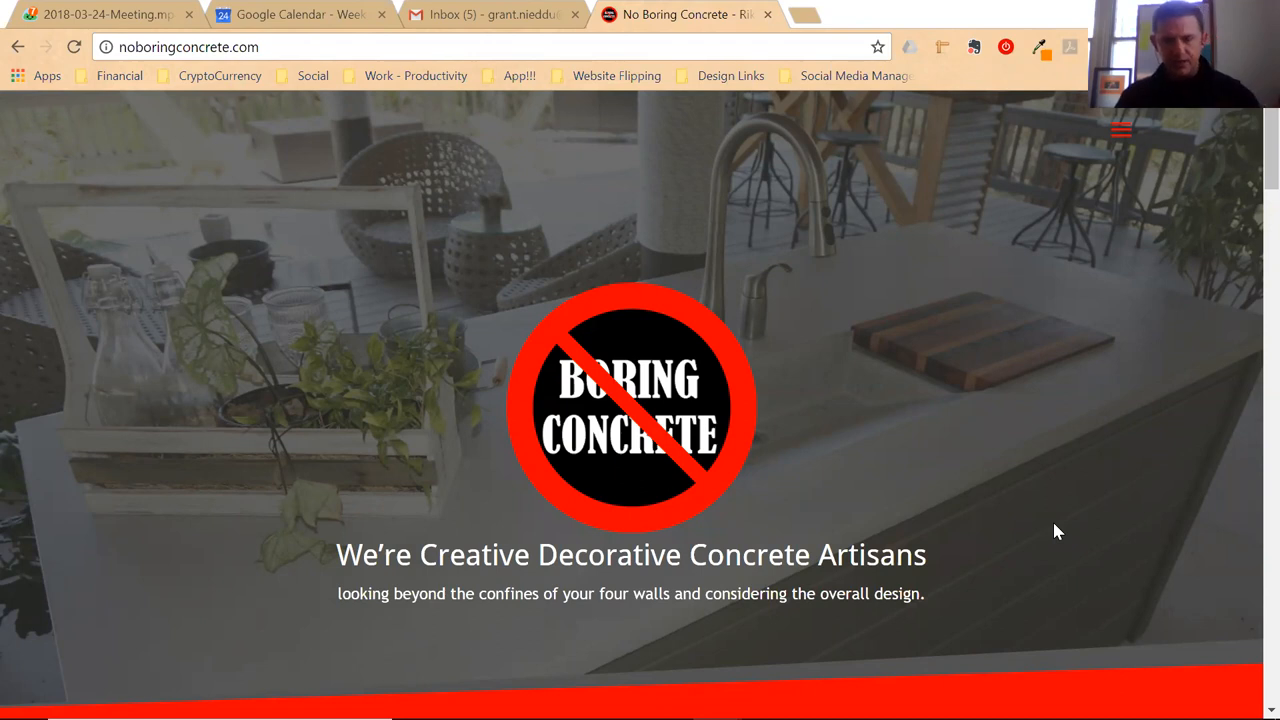
# Scroll the No Boring Concrete home page down to the footer with services and contact details
pyautogui.scroll(-3)
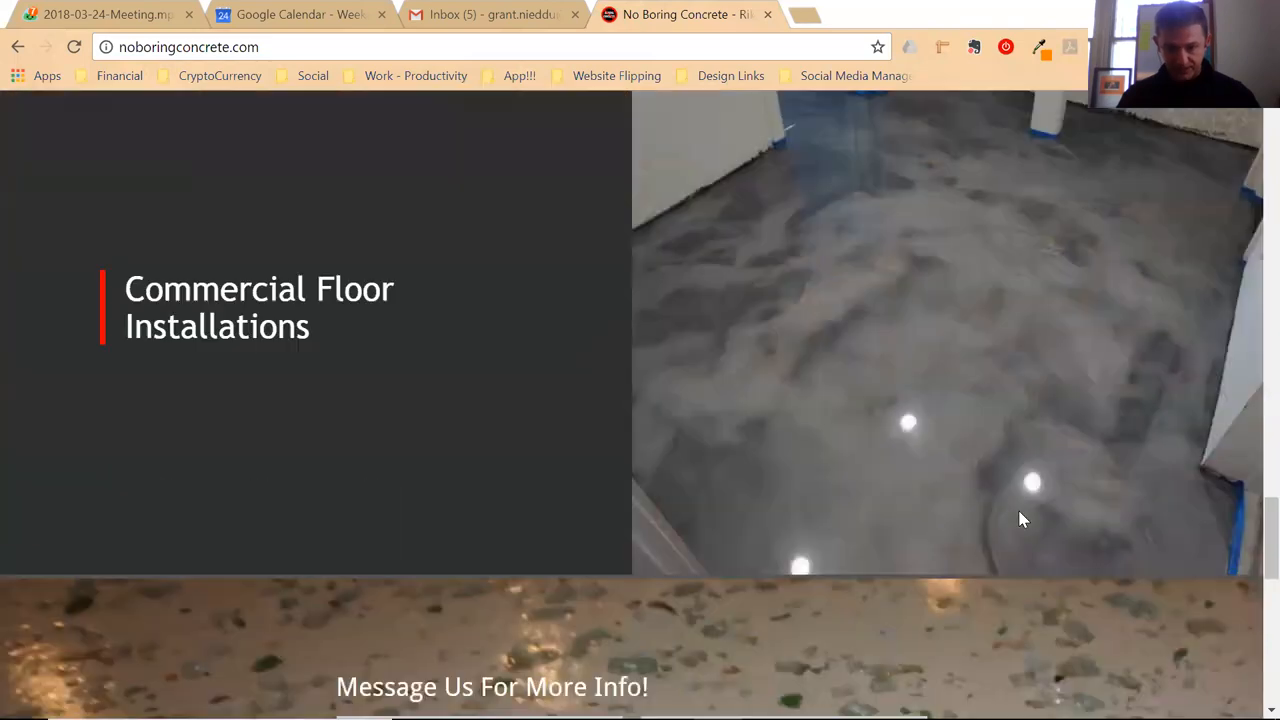
pyautogui.scroll(-3)
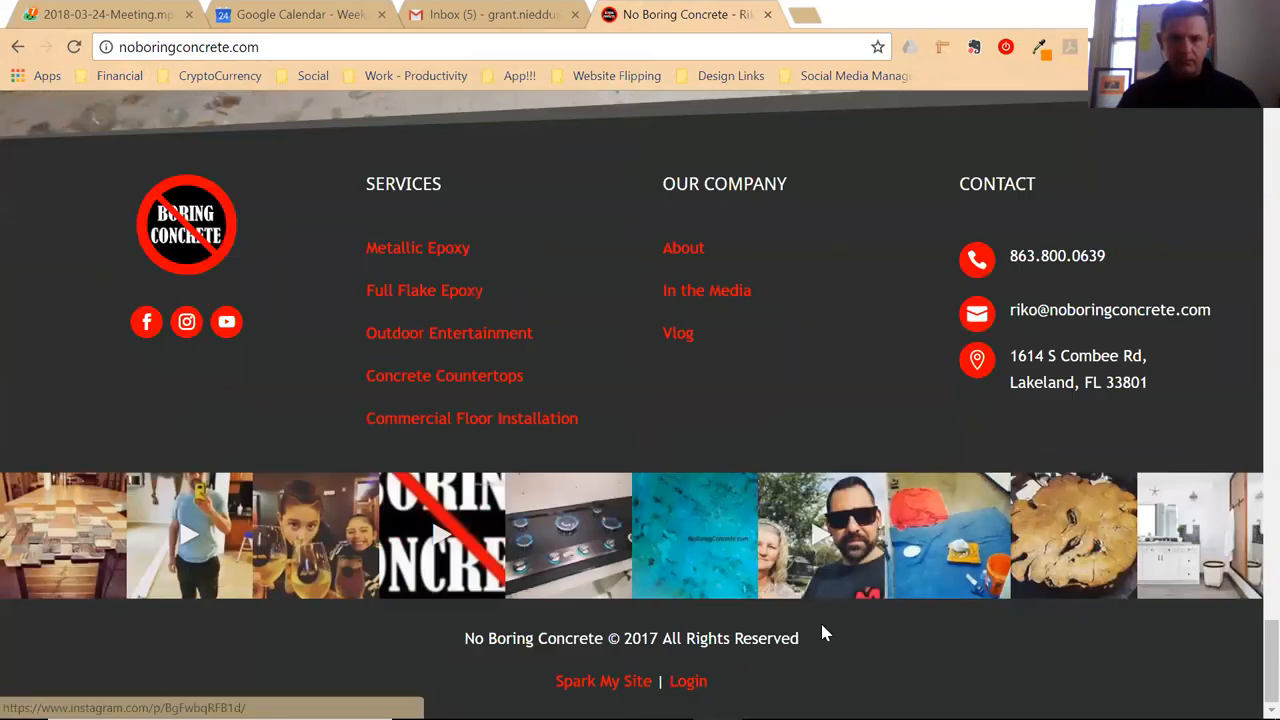
pyautogui.moveTo(690, 687)
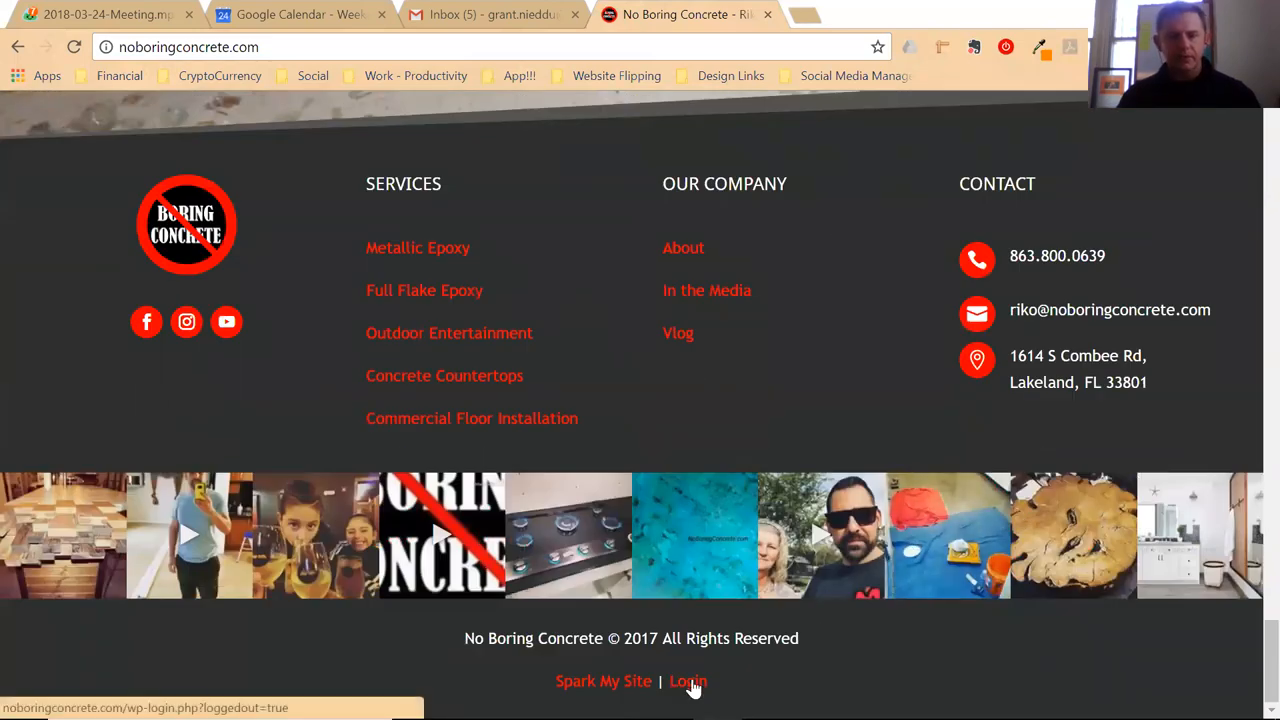
# Log in to the WordPress admin using the autofilled saved admin password
pyautogui.click(686, 681)
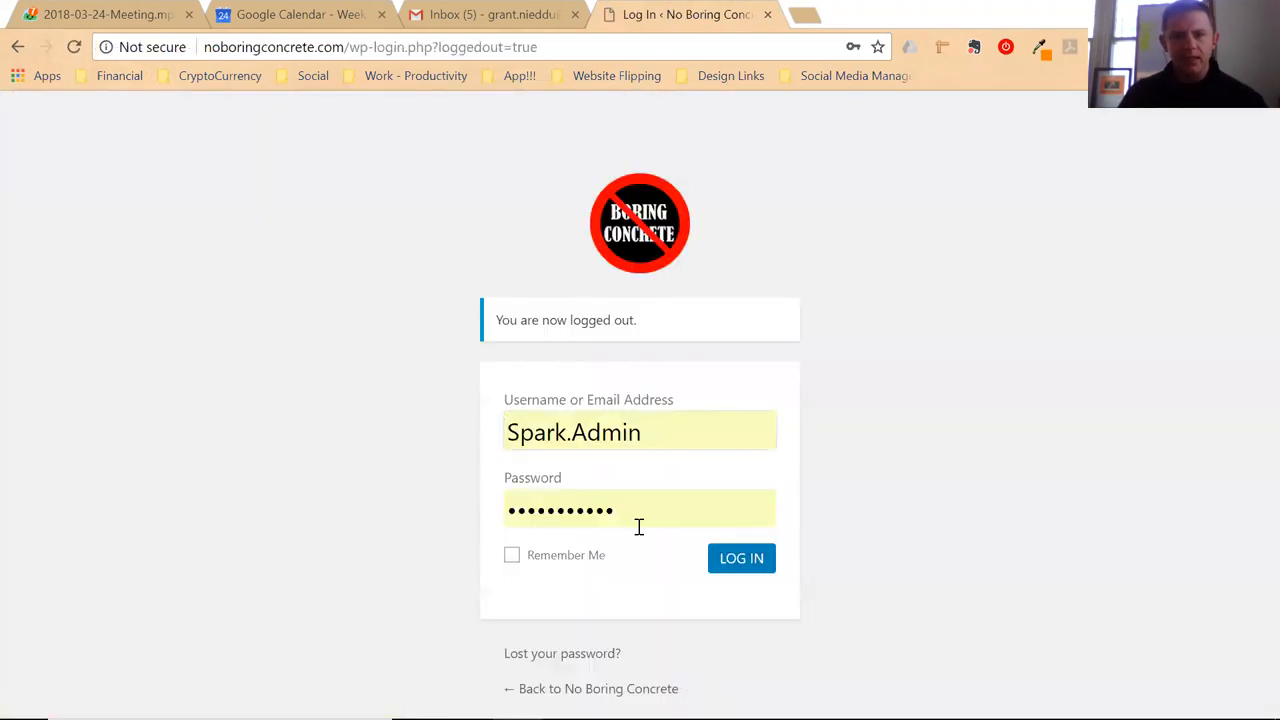
pyautogui.click(639, 508)
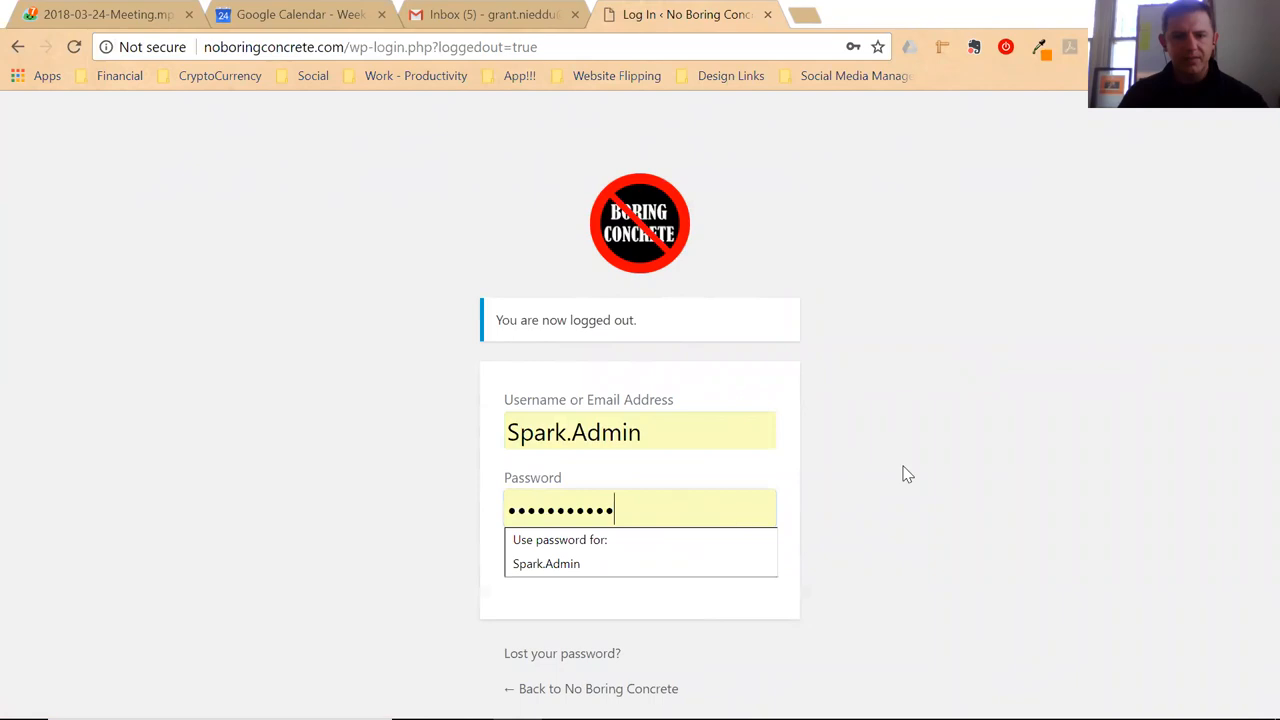
pyautogui.click(741, 558)
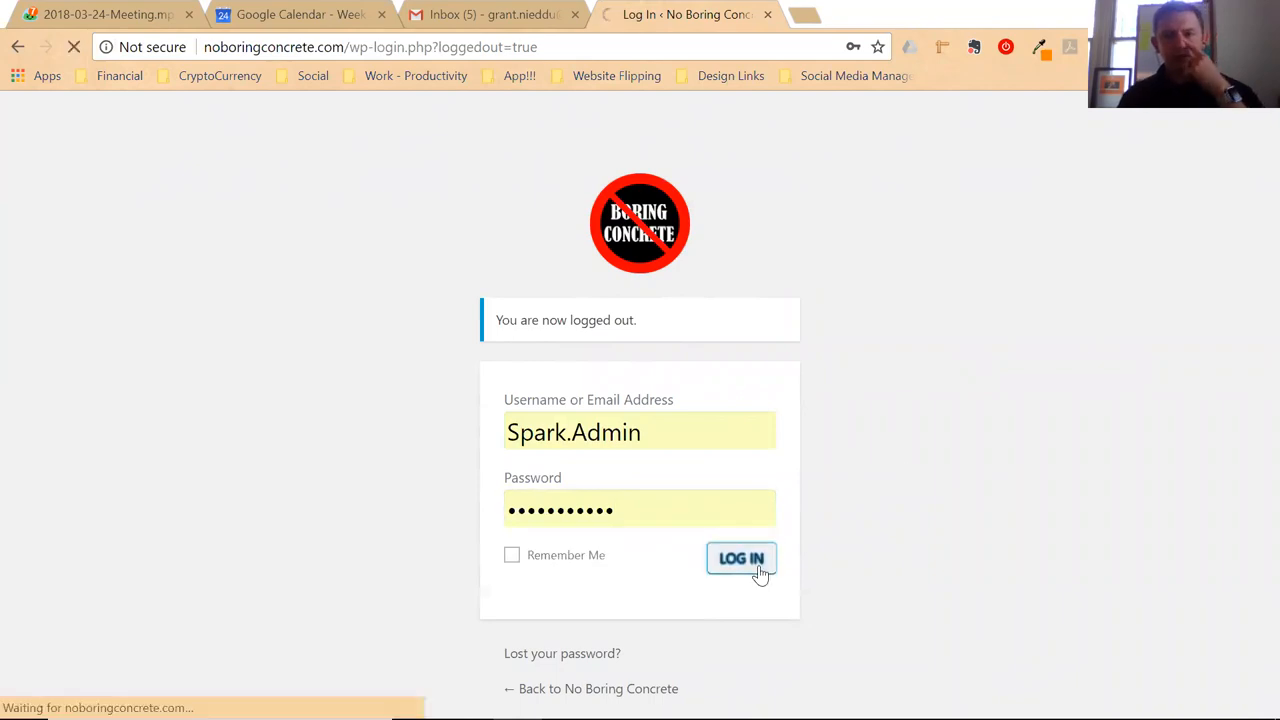
pyautogui.click(741, 559)
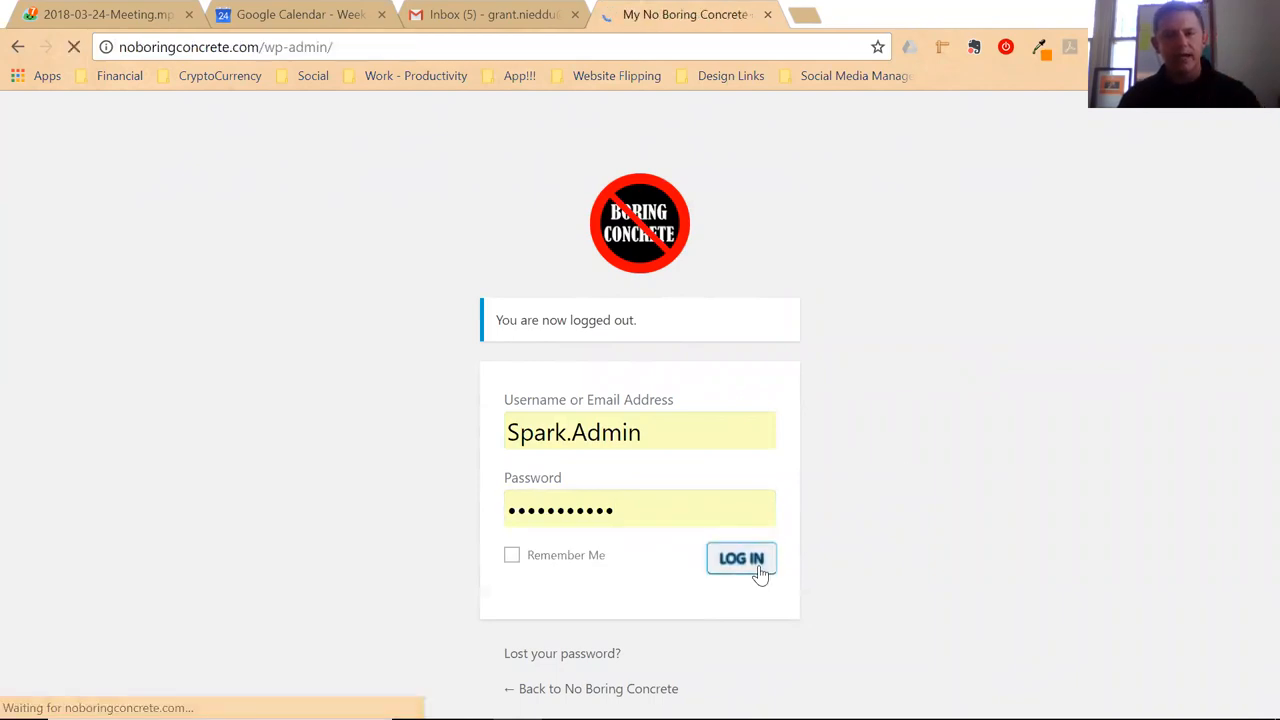
# Wait for the No Boring Concrete WordPress Dashboard to finish loading
pyautogui.click(741, 558)
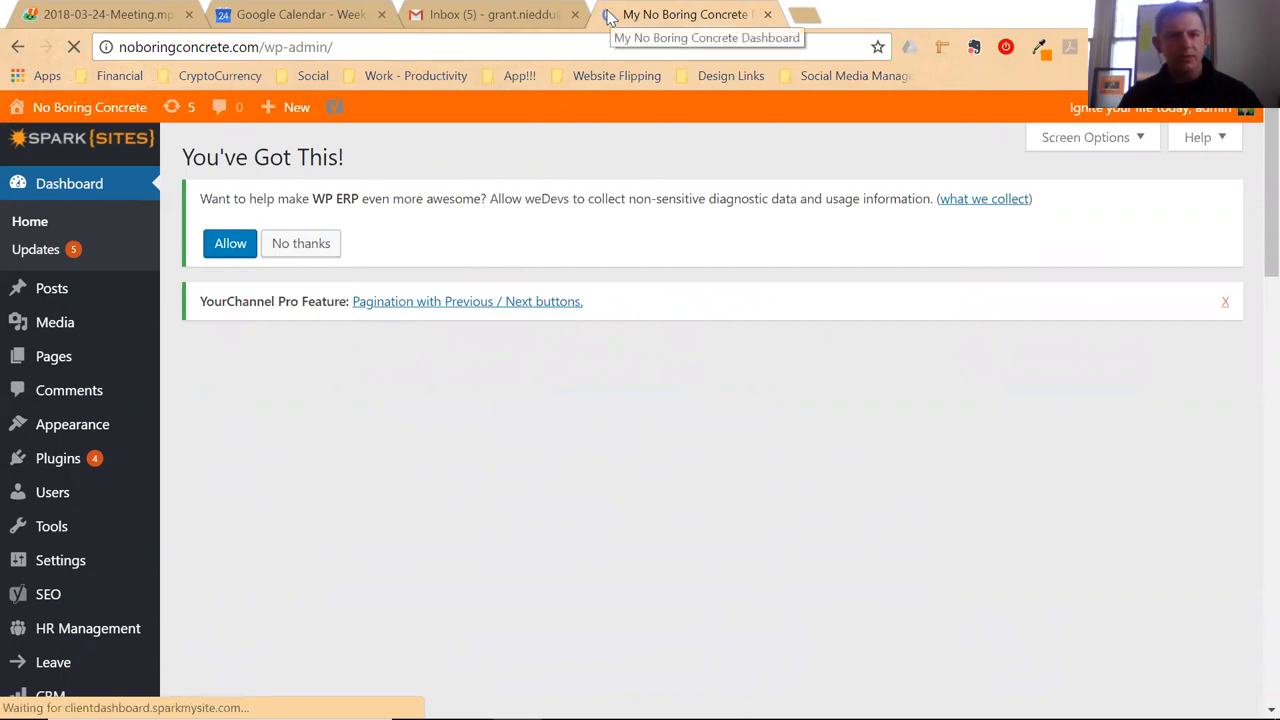
pyautogui.moveTo(480, 301)
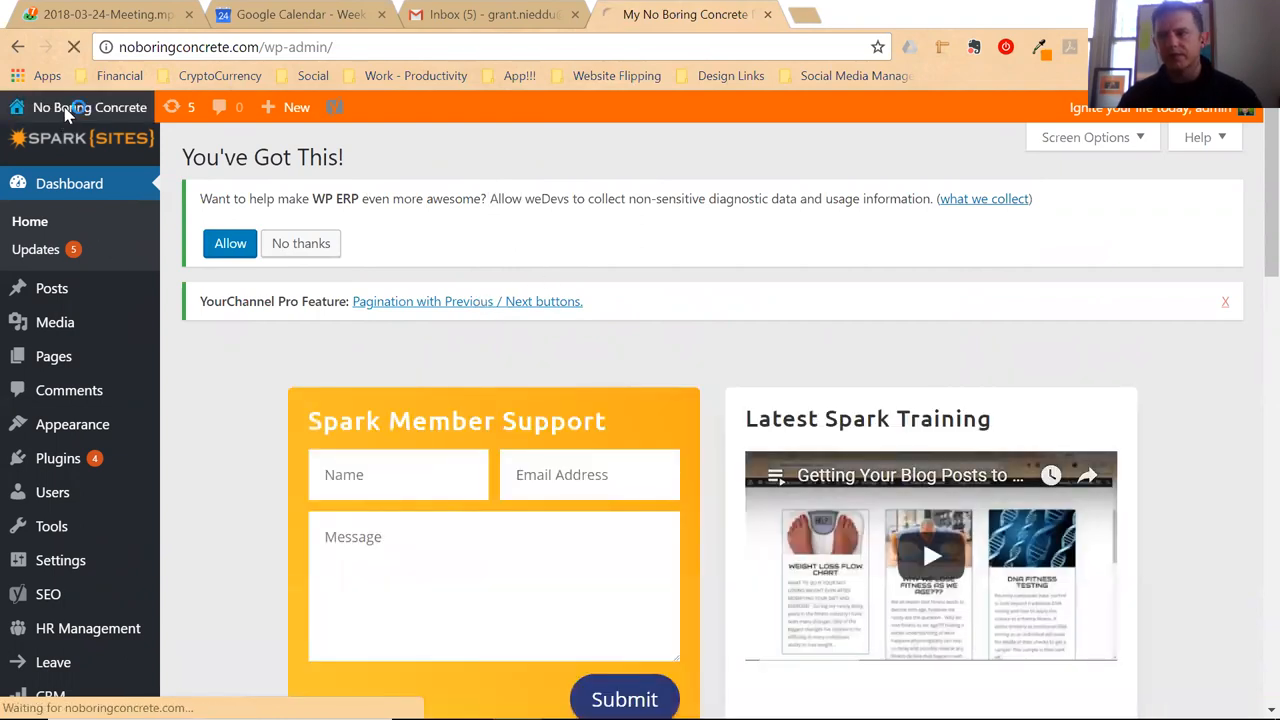
# Go to the public site, open the Services page, and show the Metallic Epoxy gallery
pyautogui.click(89, 107)
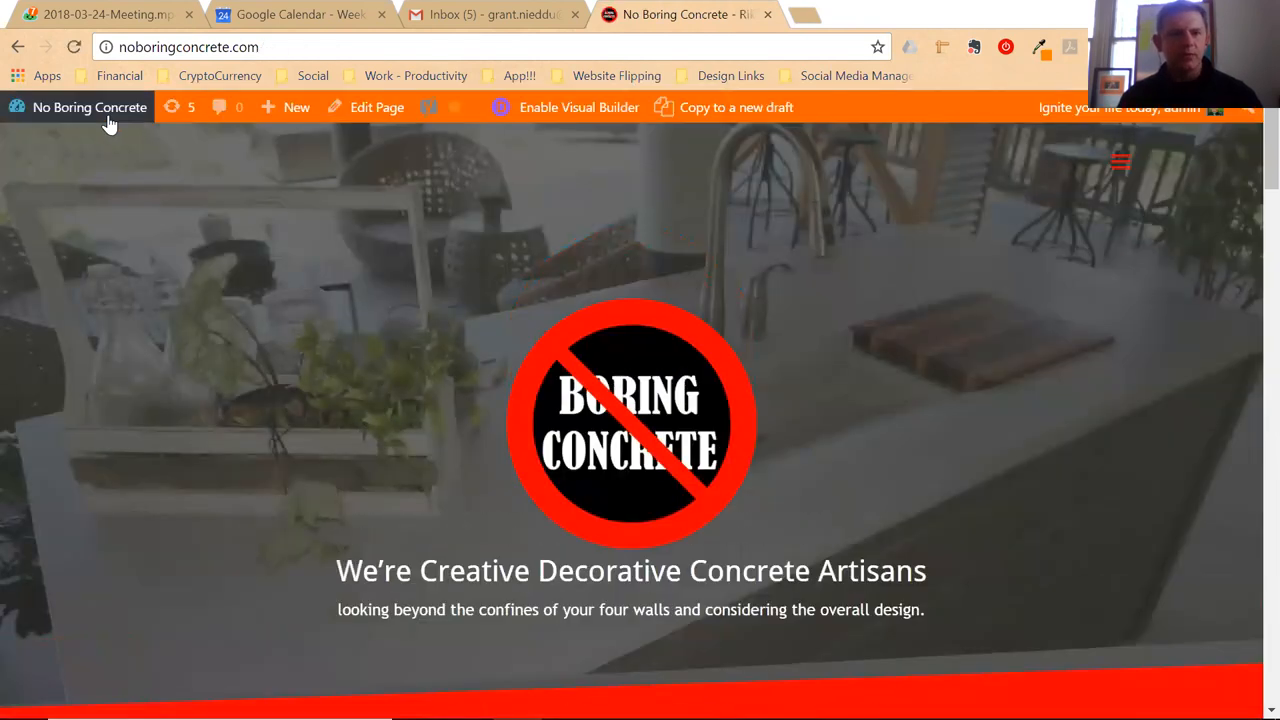
pyautogui.moveTo(761, 112)
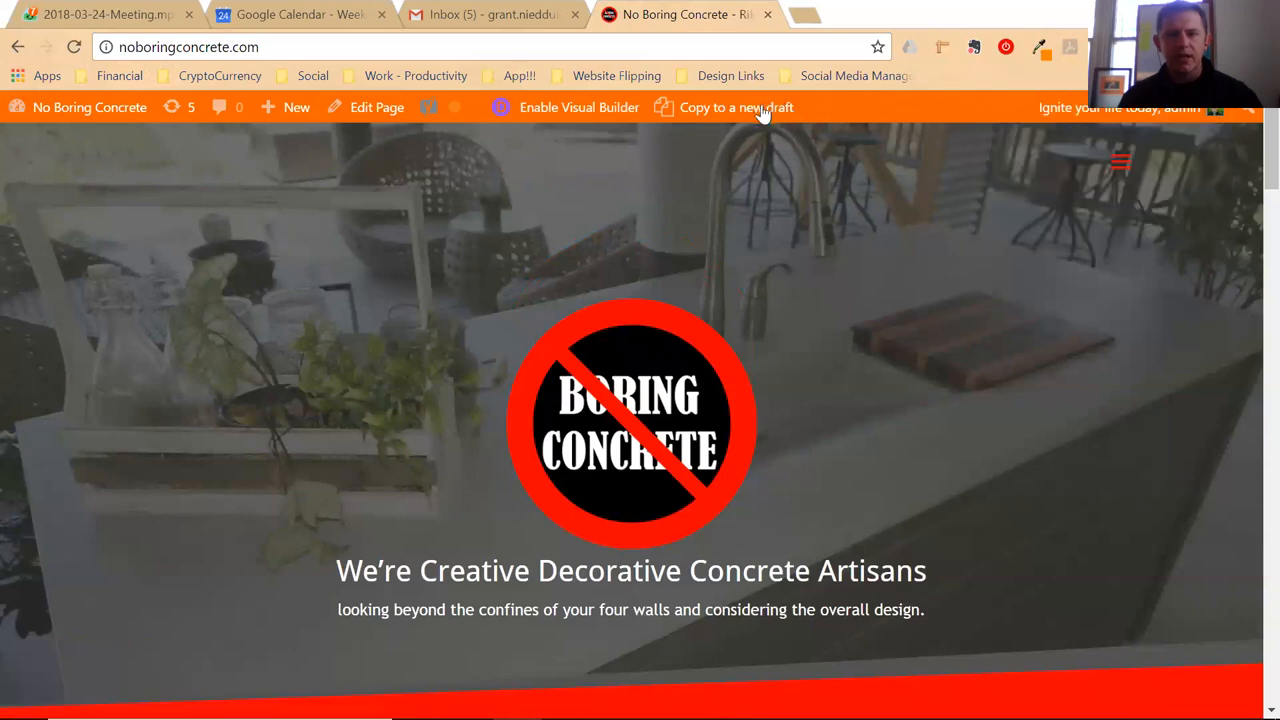
pyautogui.moveTo(326, 347)
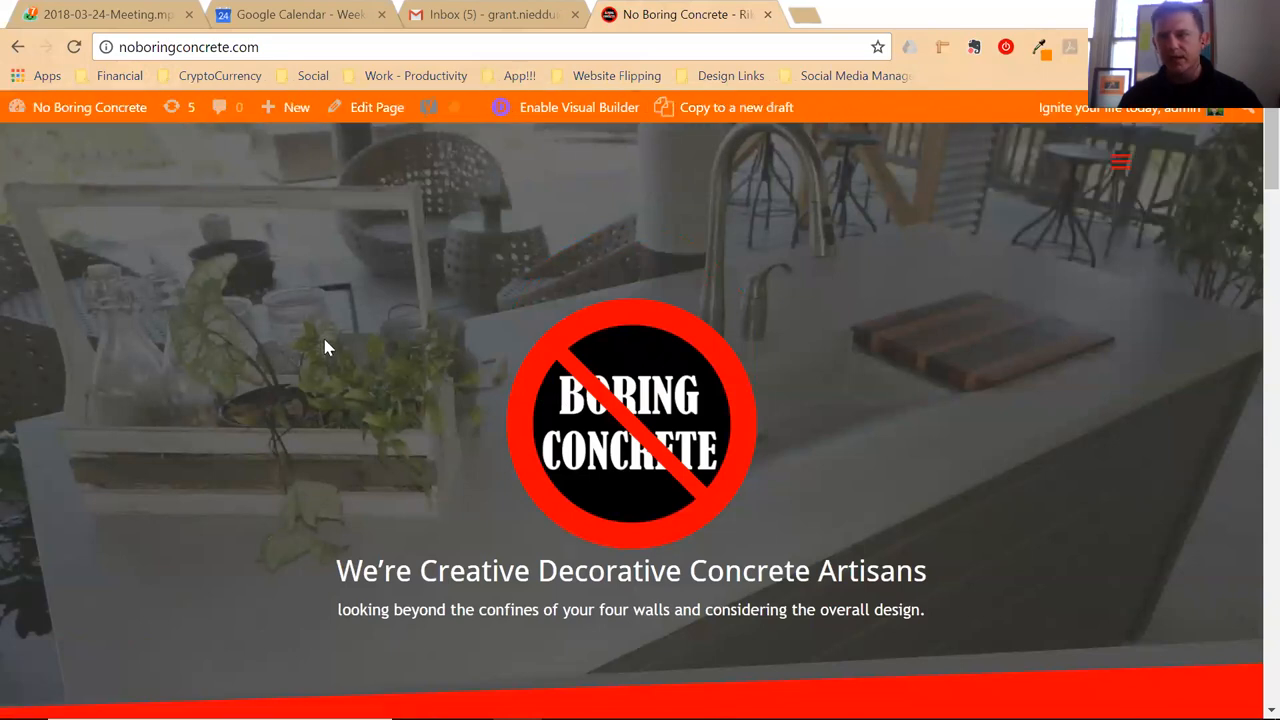
pyautogui.scroll(-3)
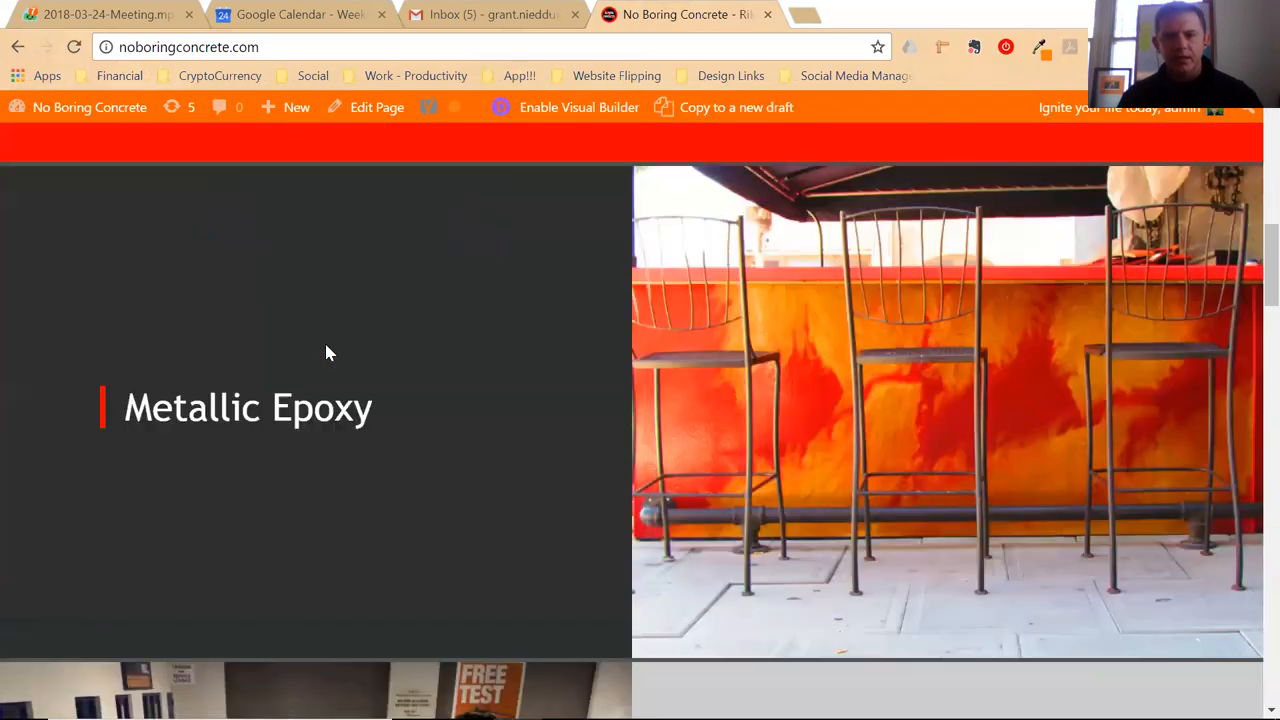
pyautogui.scroll(-3)
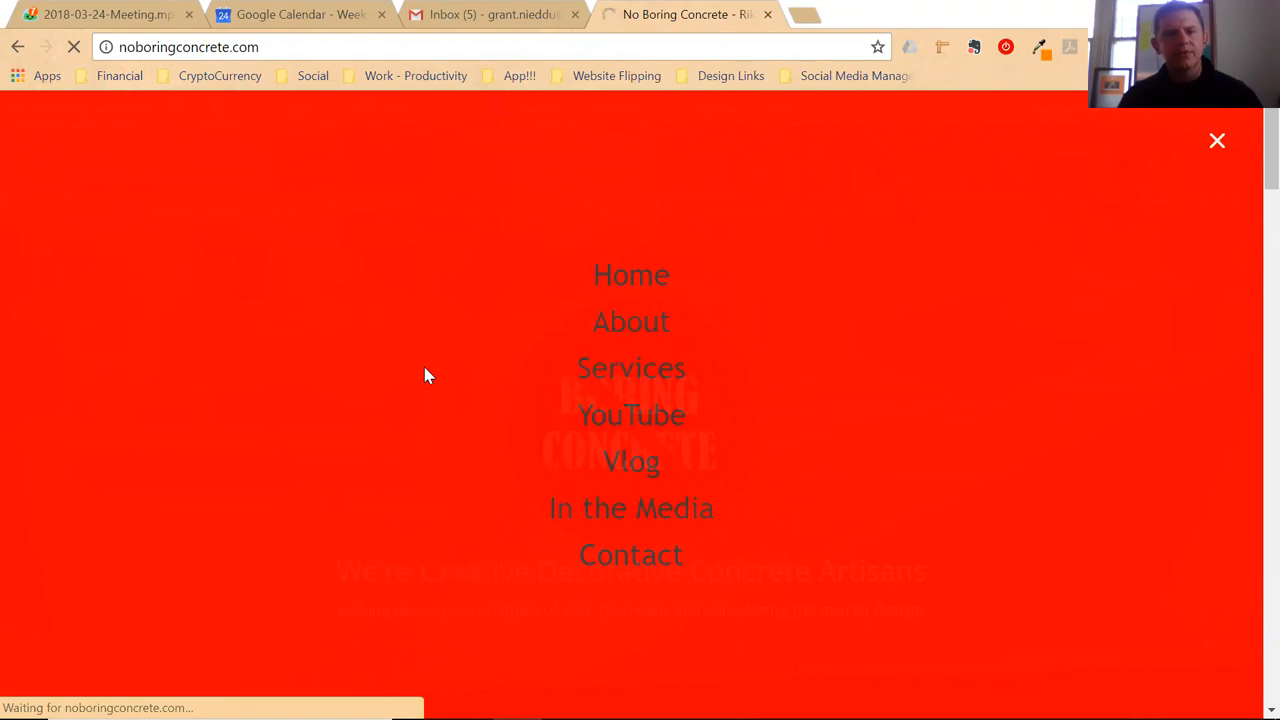
pyautogui.click(630, 368)
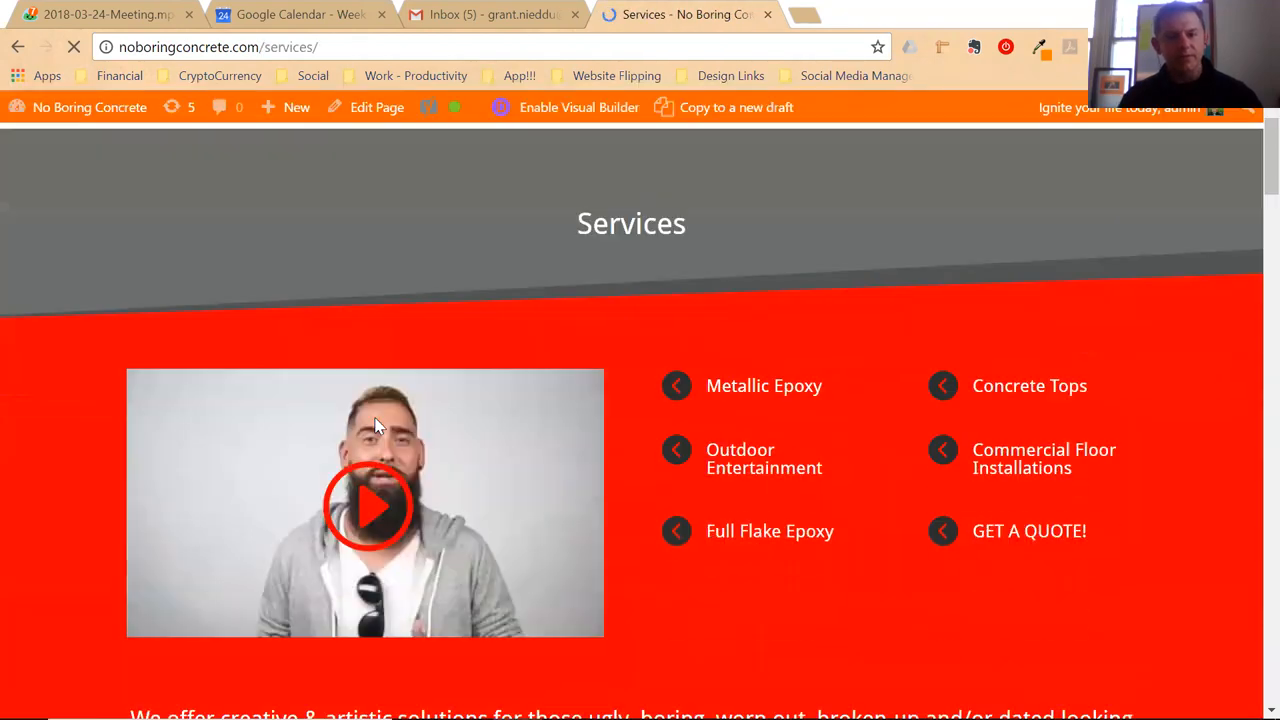
pyautogui.scroll(-3)
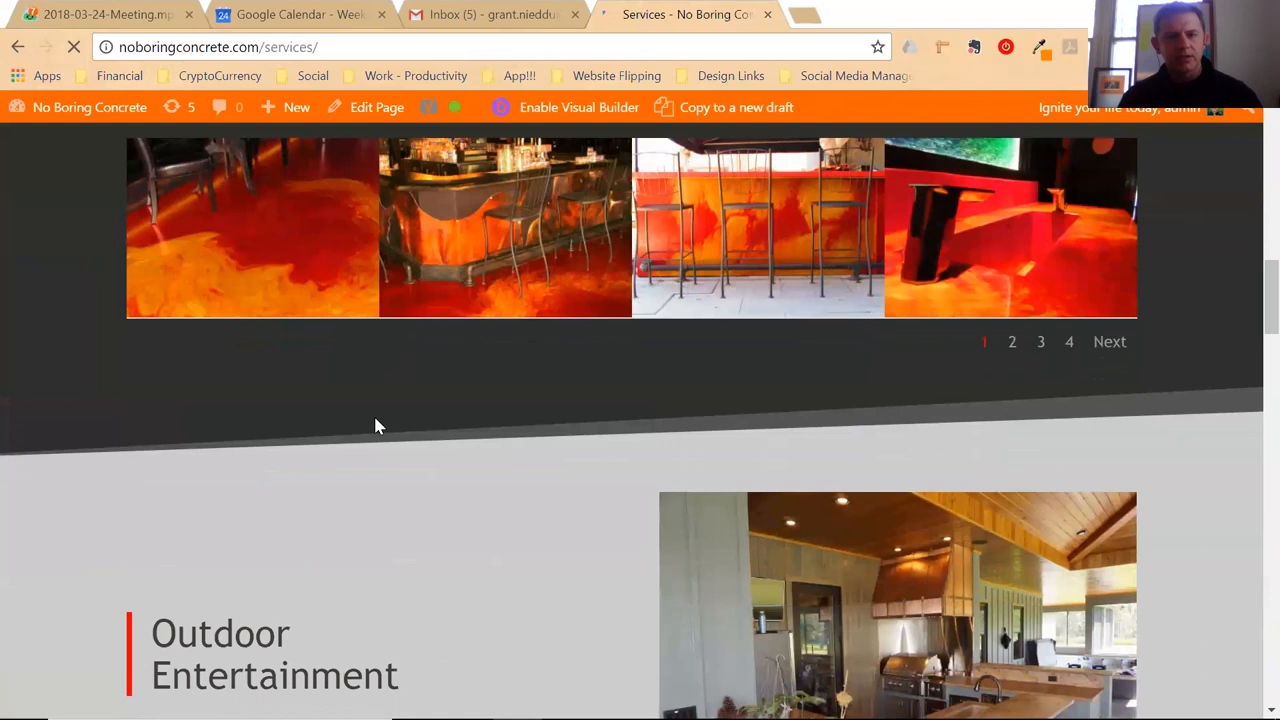
pyautogui.scroll(3)
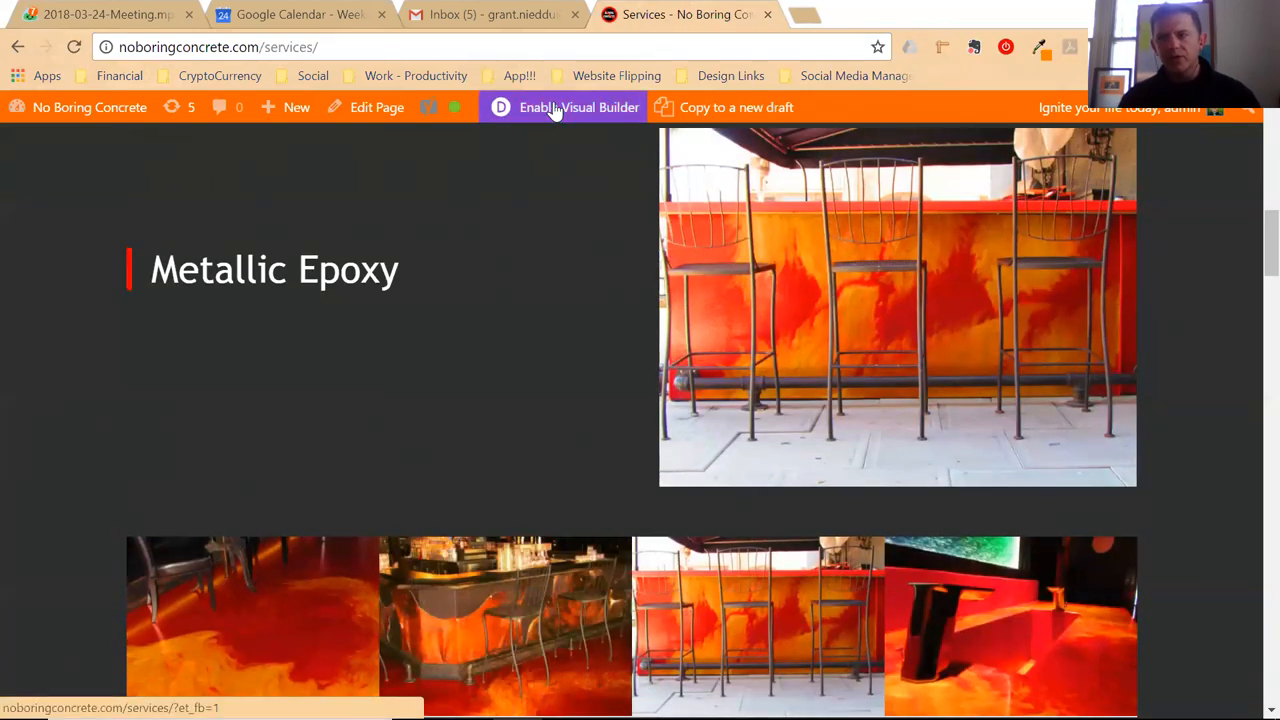
# Enable the Divi Visual Builder on the Services page until the welcome popup appears
pyautogui.click(564, 107)
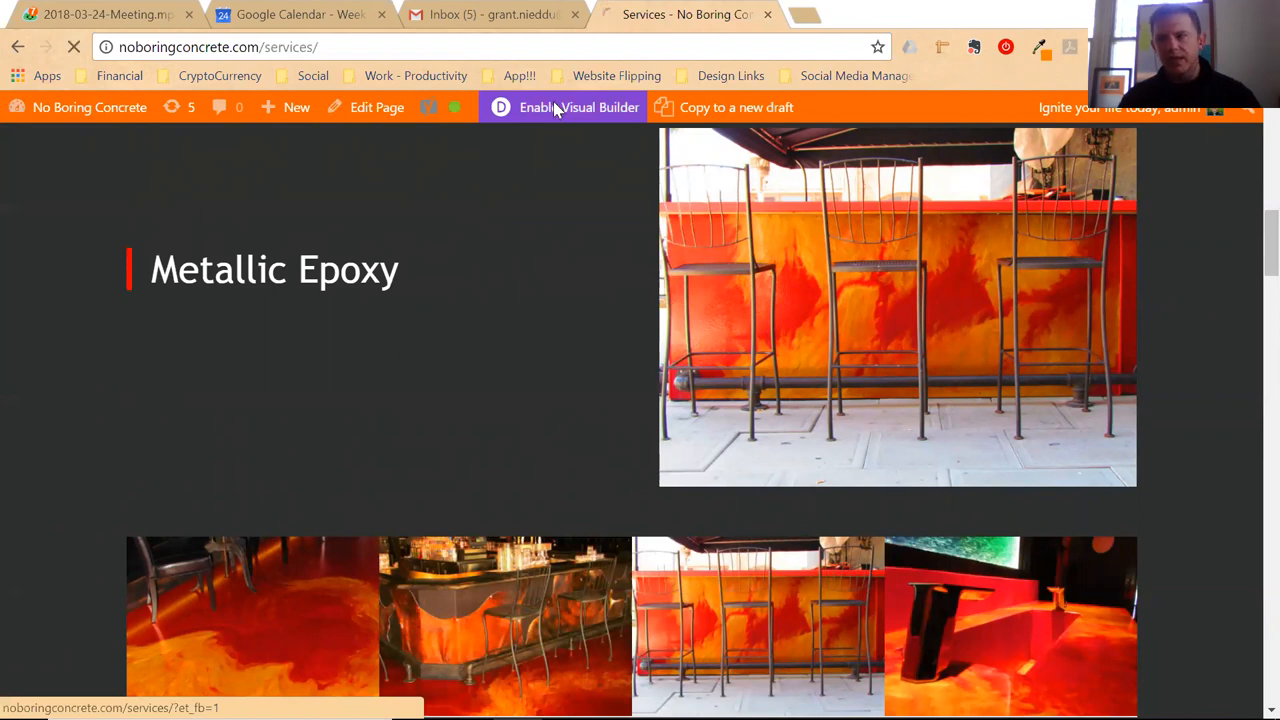
pyautogui.click(578, 107)
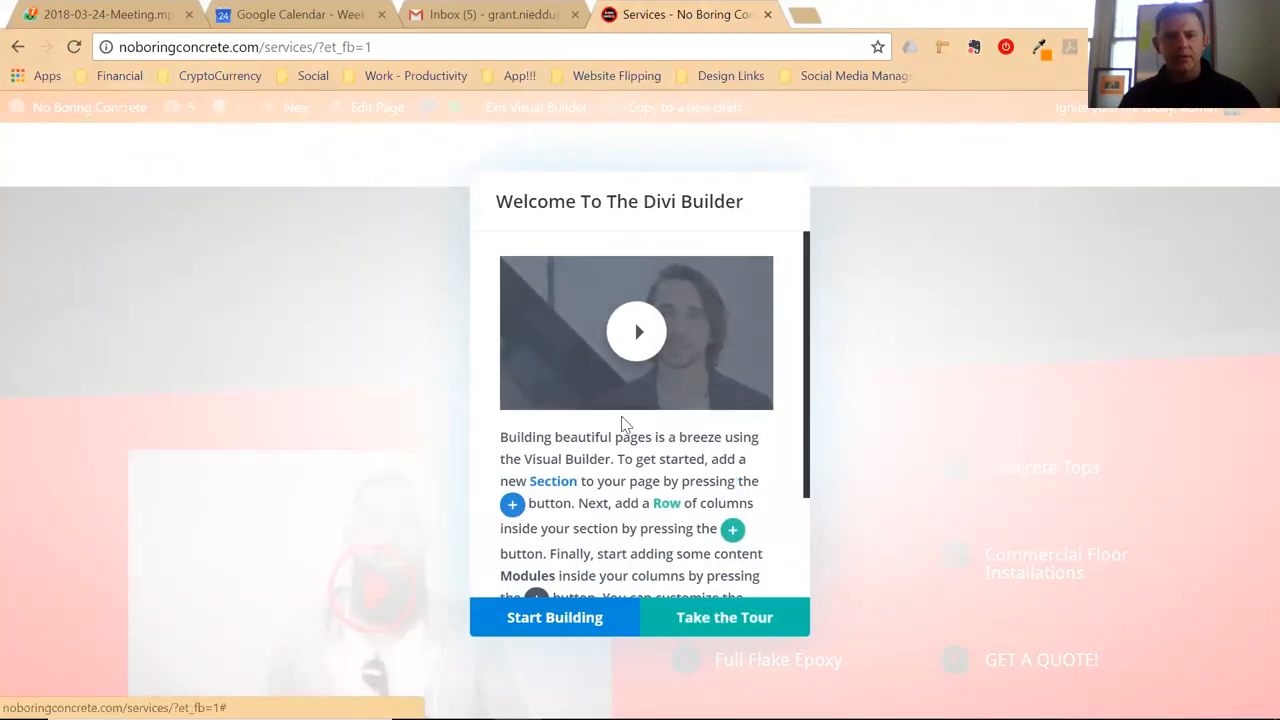
pyautogui.moveTo(705, 371)
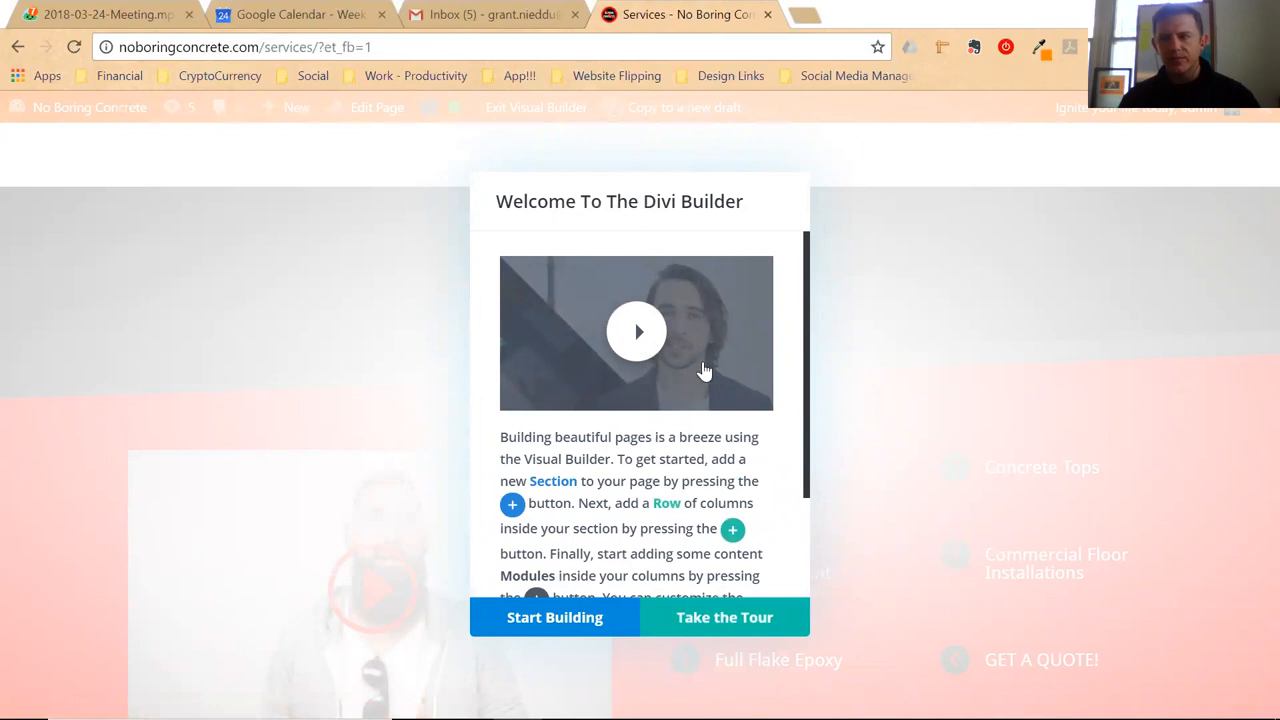
pyautogui.moveTo(575, 622)
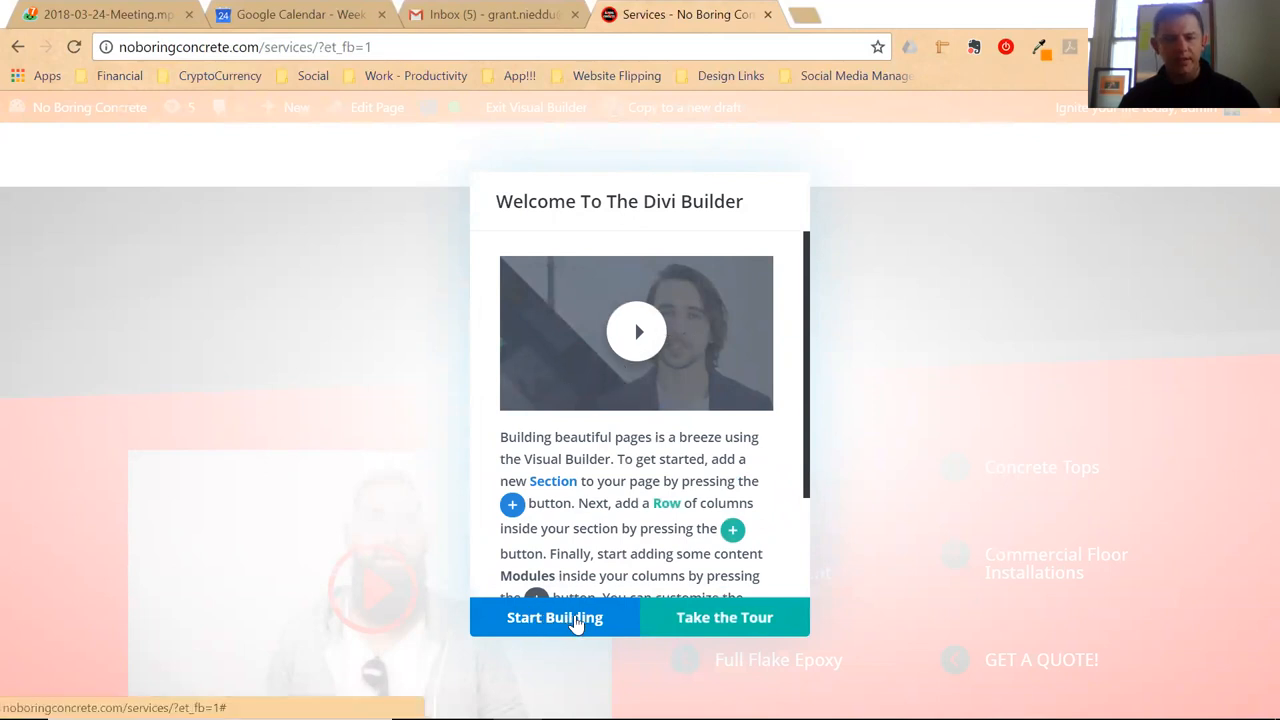
# Dismiss the welcome with Start Building and scroll to the Metallic Epoxy image module
pyautogui.click(554, 618)
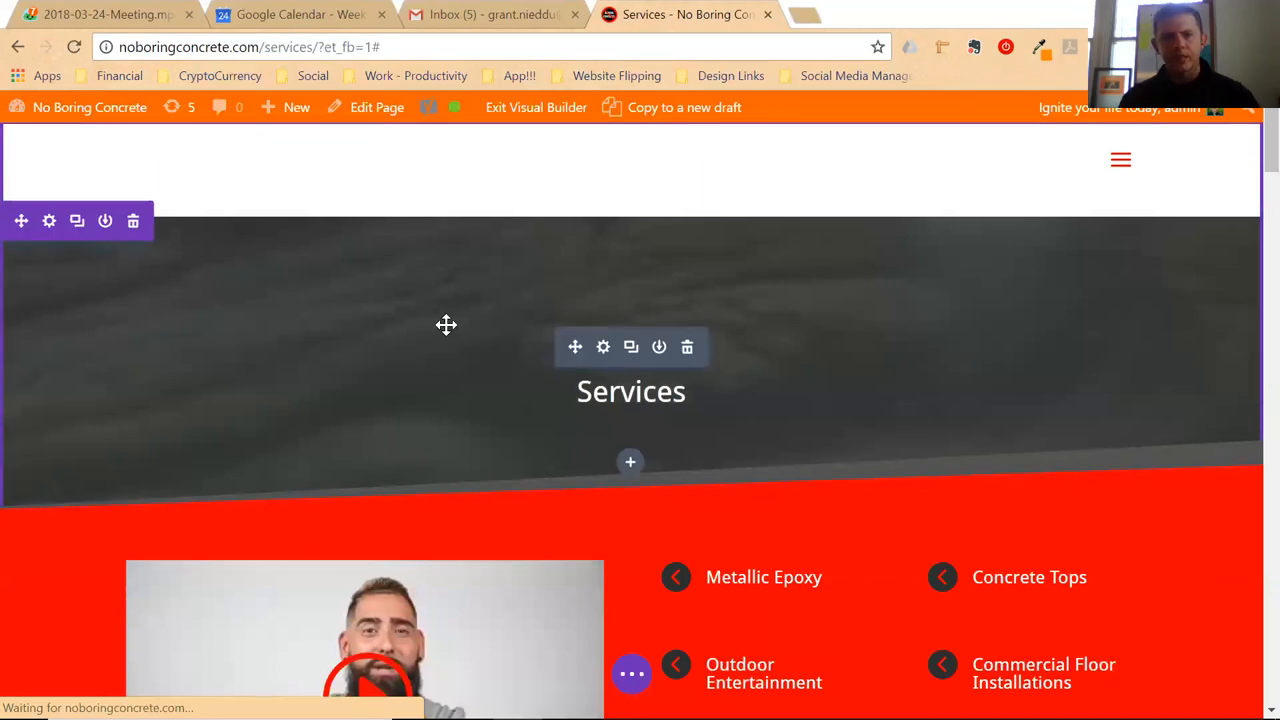
pyautogui.scroll(-3)
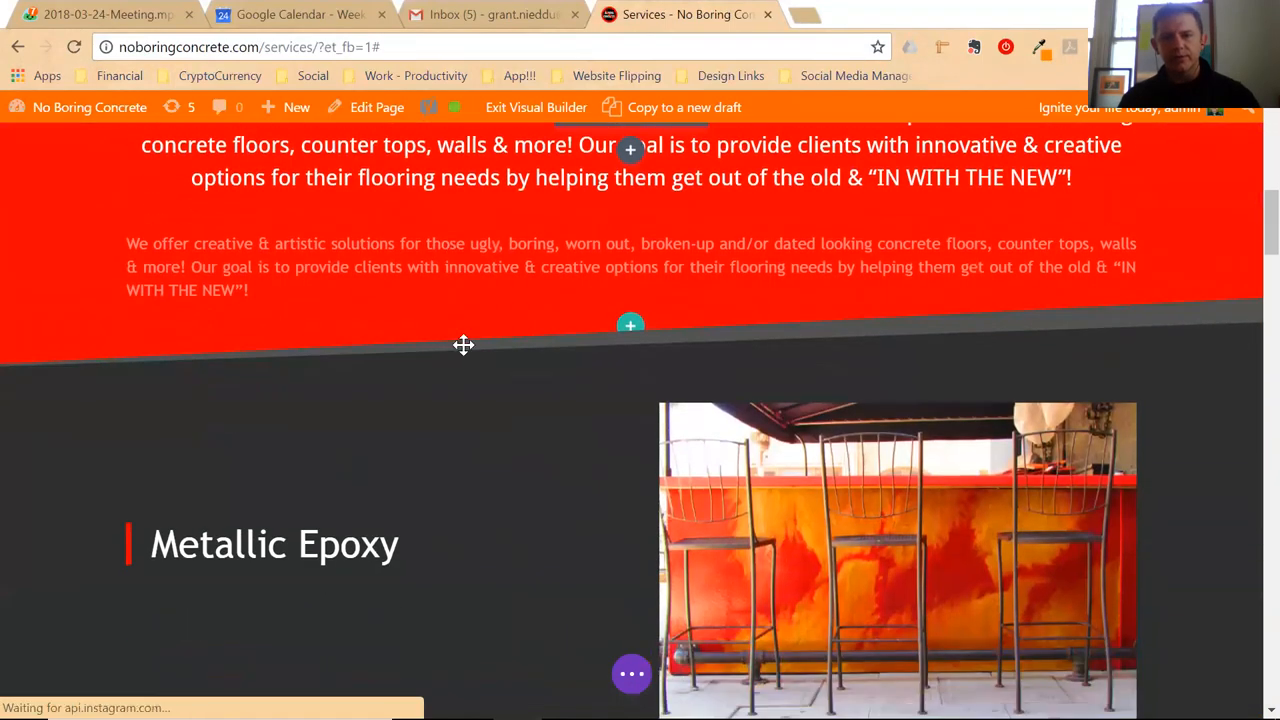
pyautogui.moveTo(630, 150)
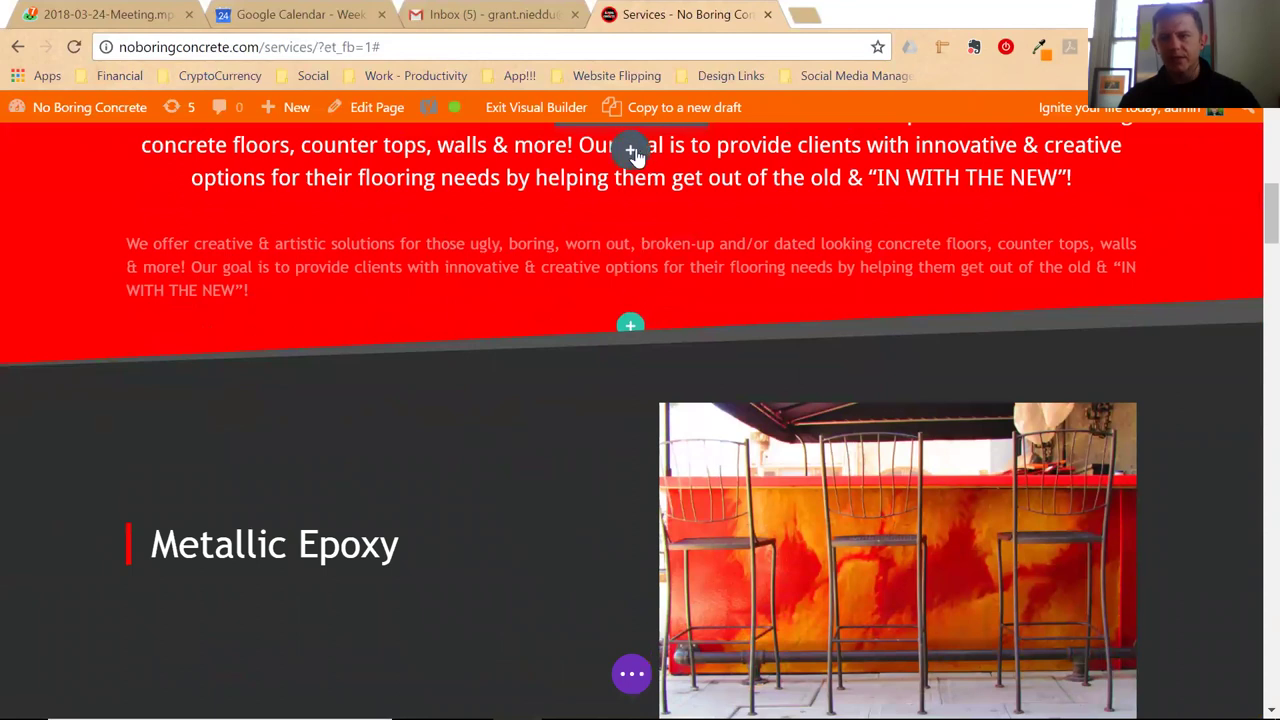
pyautogui.scroll(-3)
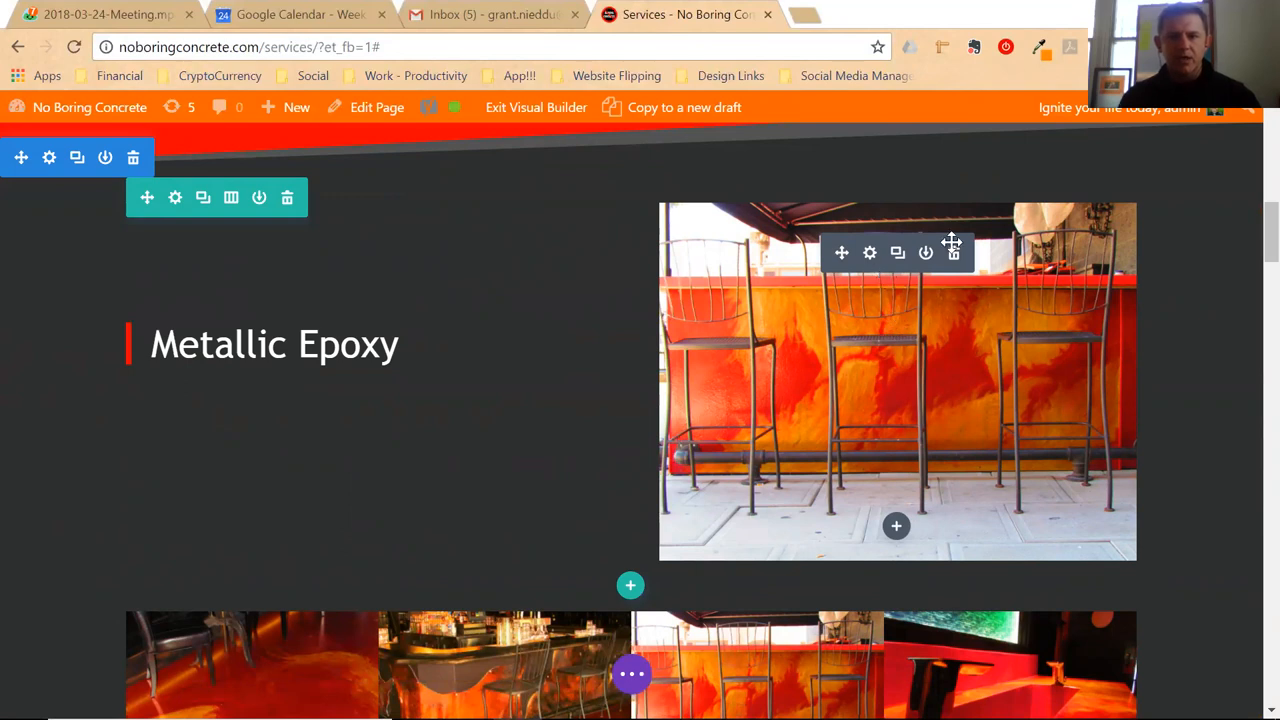
pyautogui.moveTo(869, 253)
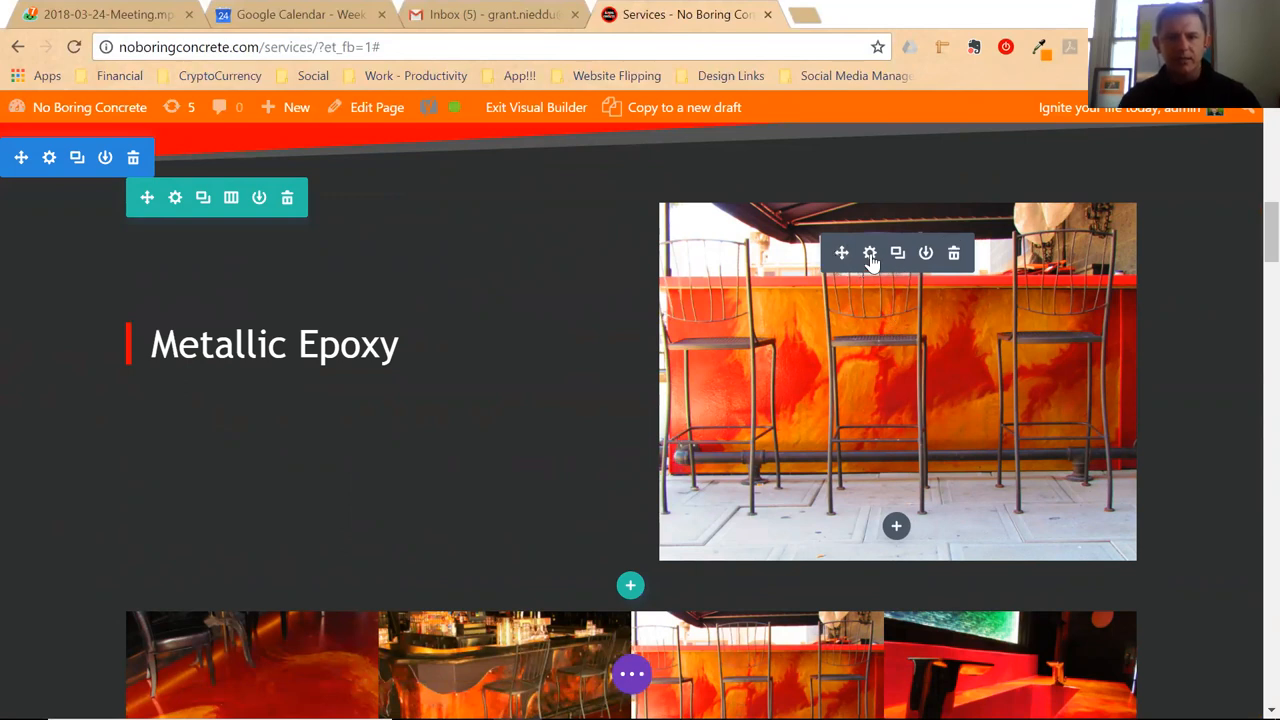
# Open the Metallic Epoxy image settings and its media library, then close them
pyautogui.click(869, 253)
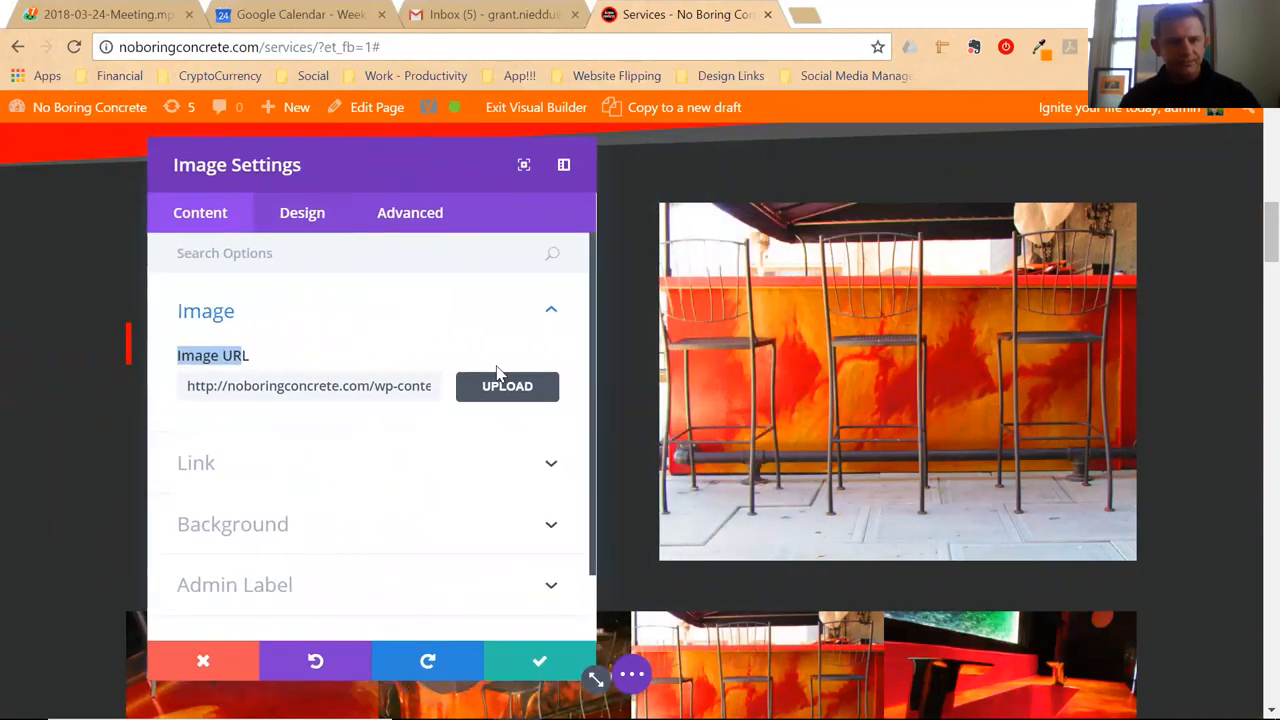
pyautogui.click(506, 386)
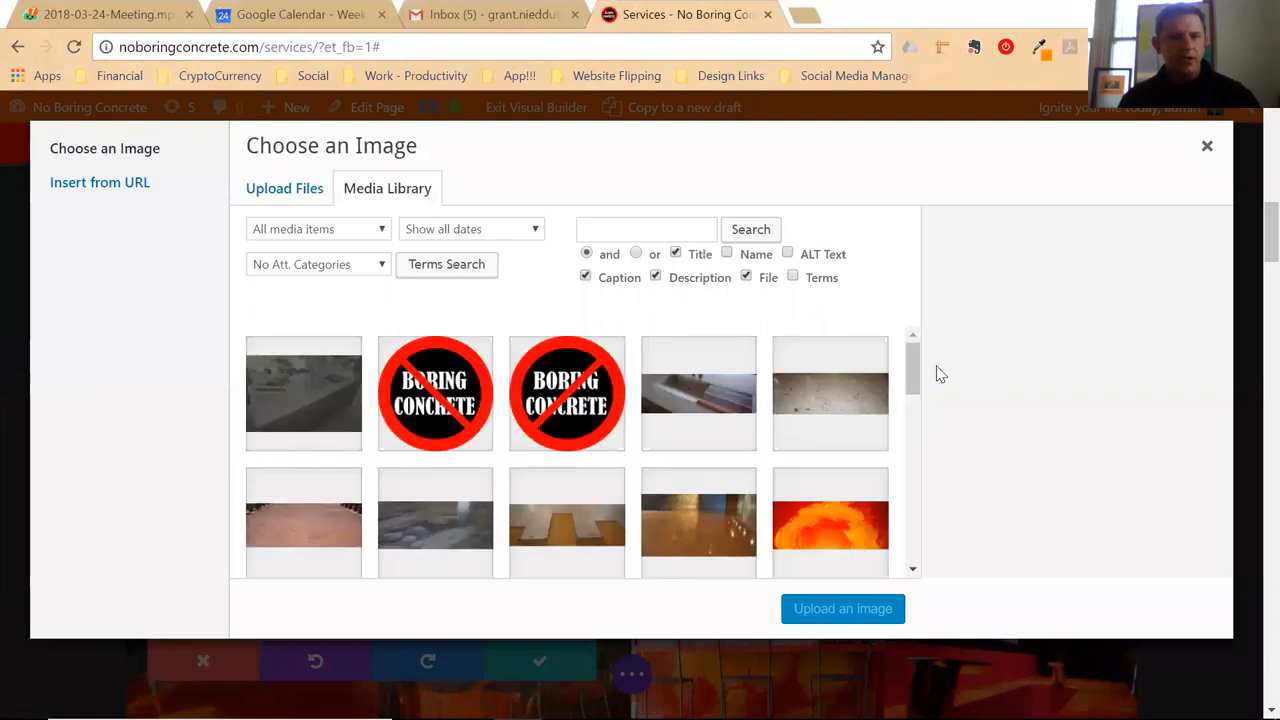
pyautogui.click(284, 188)
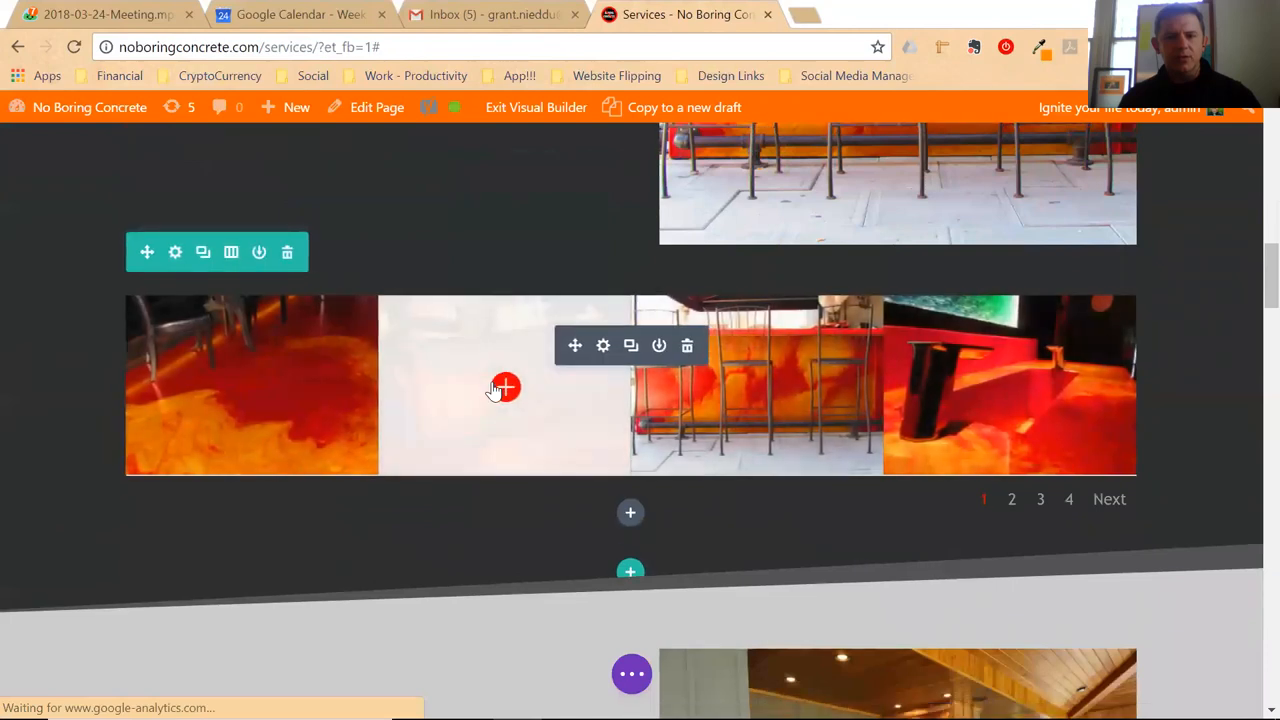
# Open Gallery Settings for the four-photo red-orange epoxy floor gallery
pyautogui.scroll(-3)
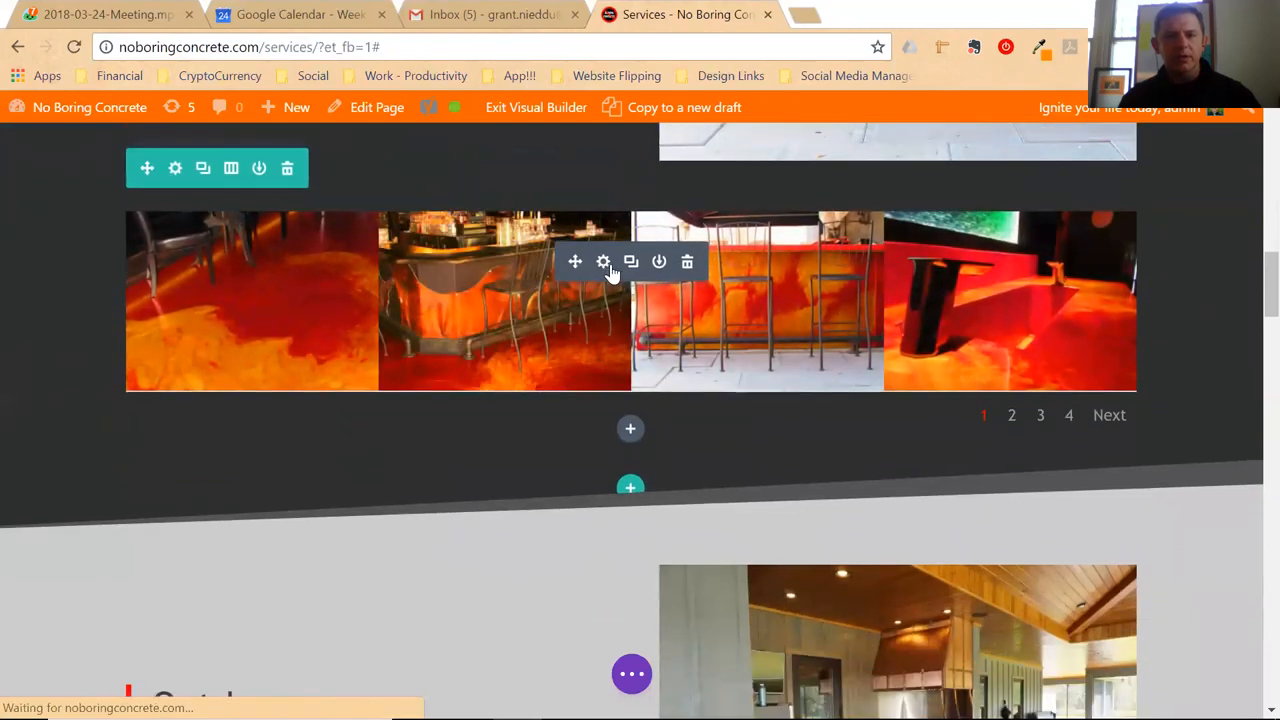
pyautogui.click(603, 261)
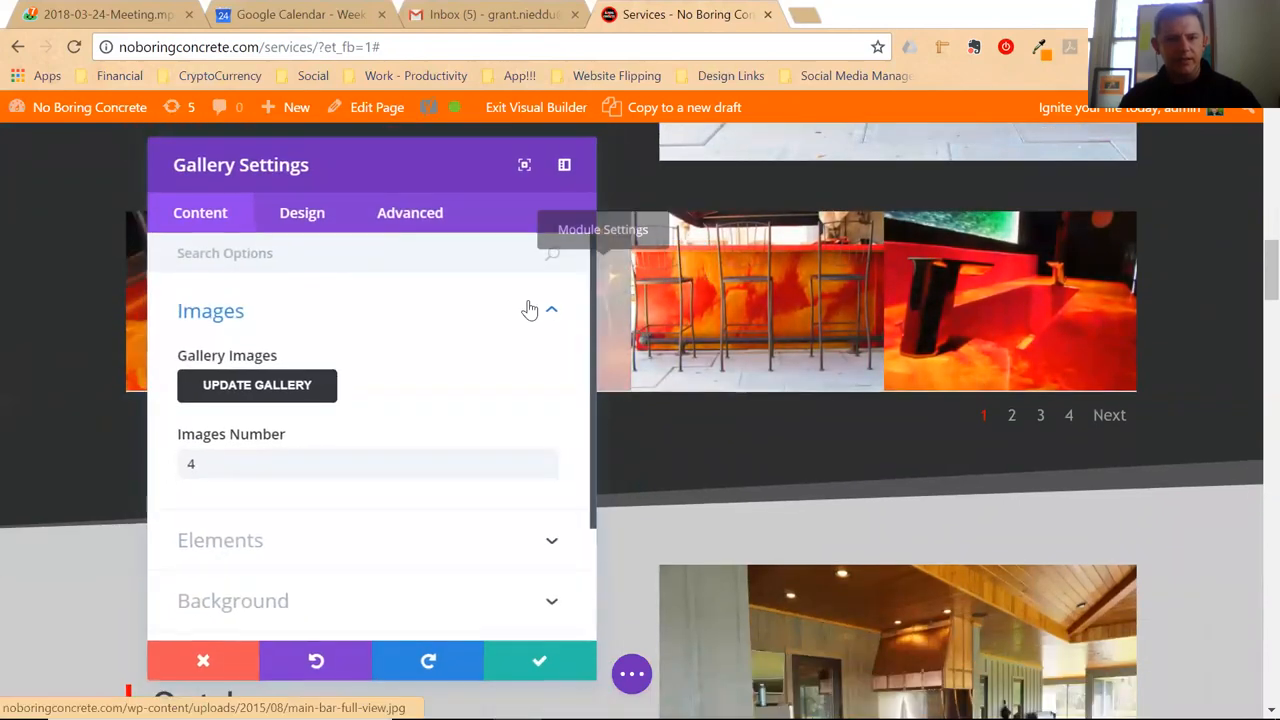
pyautogui.click(257, 385)
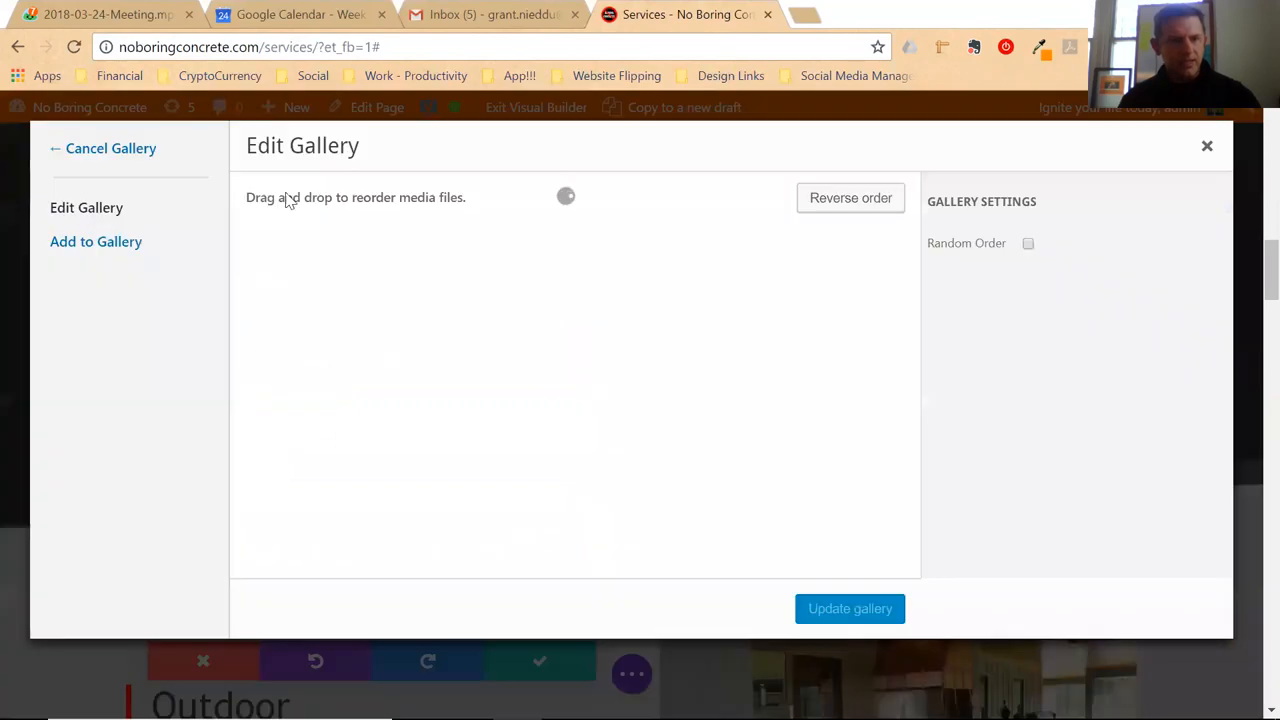
pyautogui.click(96, 241)
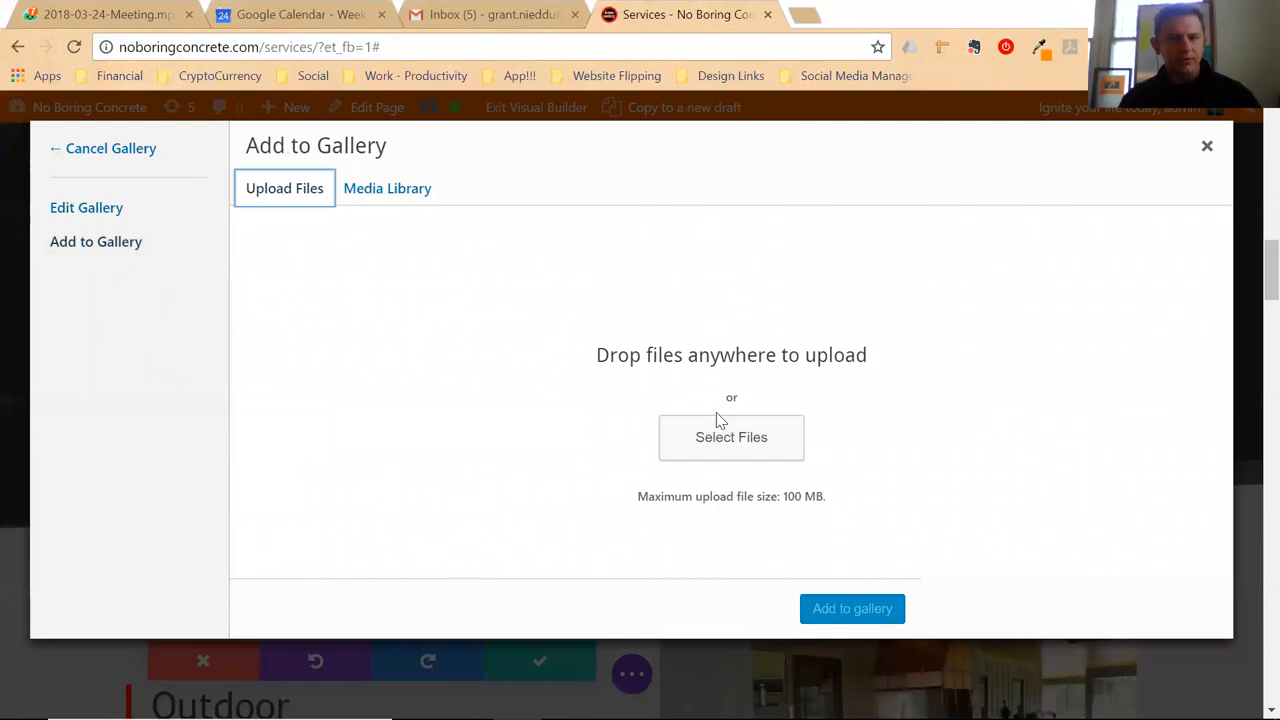
pyautogui.click(731, 438)
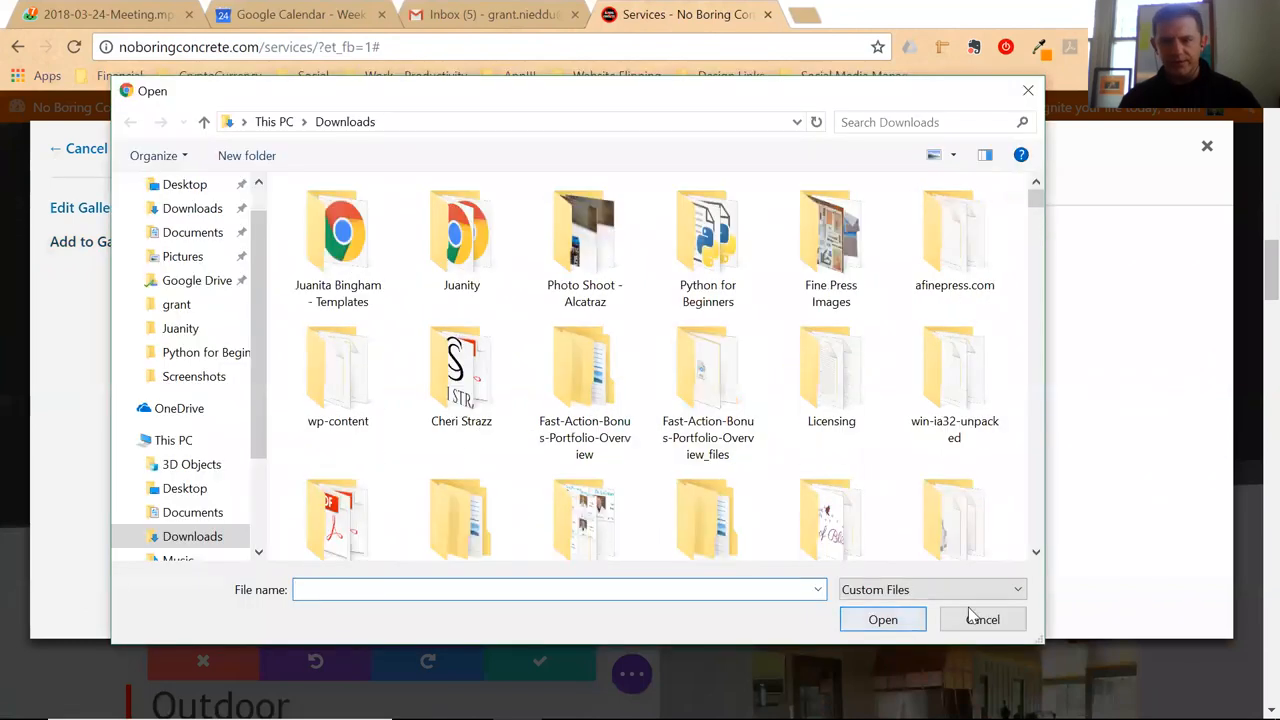
pyautogui.click(983, 619)
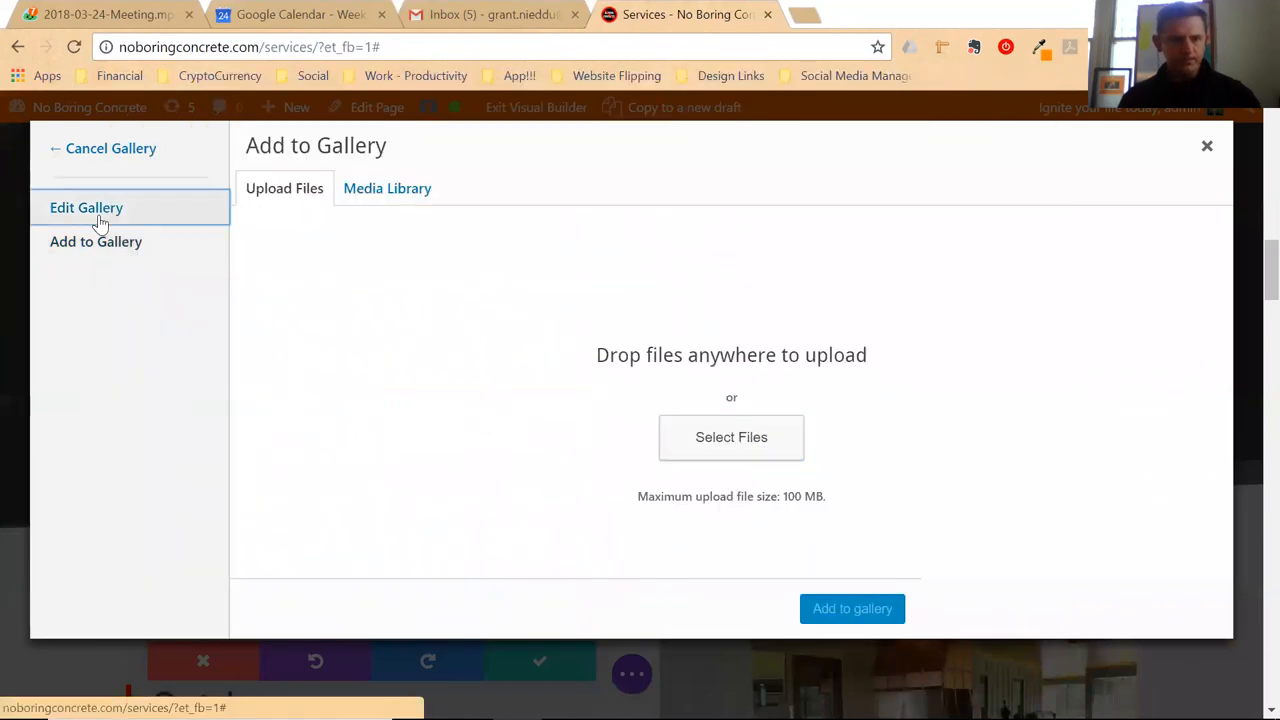
pyautogui.click(86, 207)
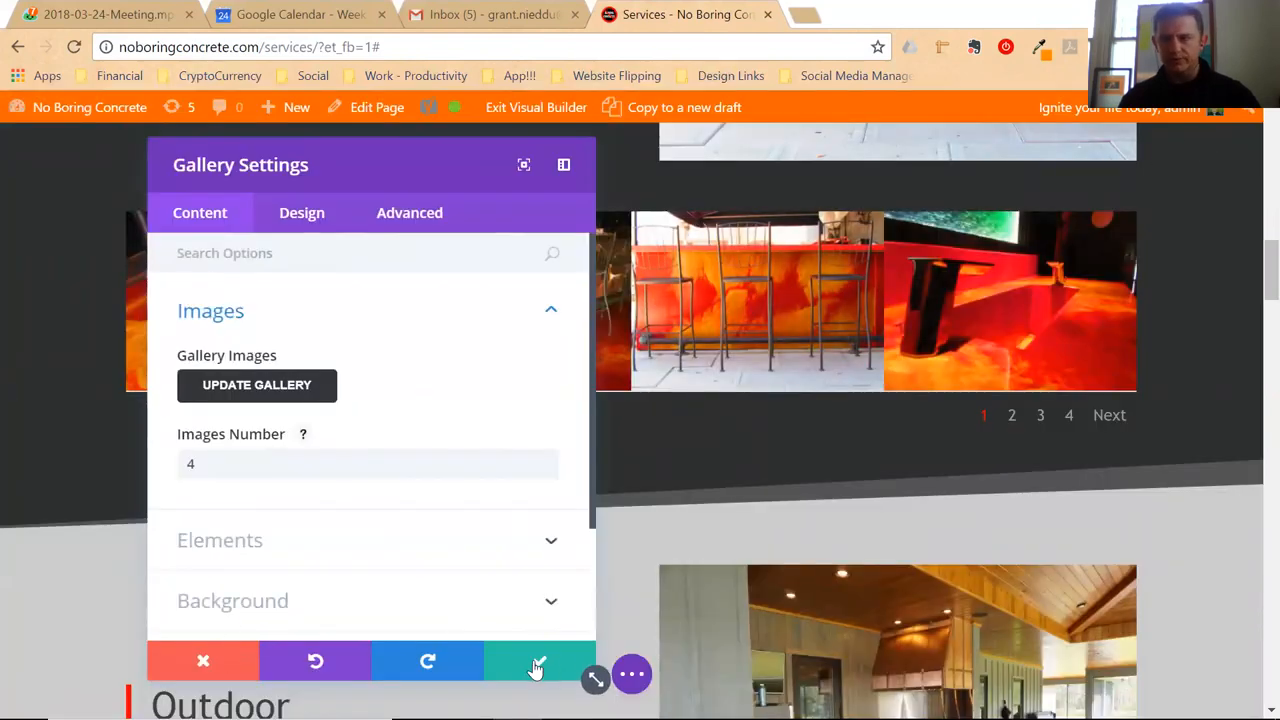
# Close the epoxy Gallery Settings unchanged and save the Services page from the Divi toolbar
pyautogui.click(537, 660)
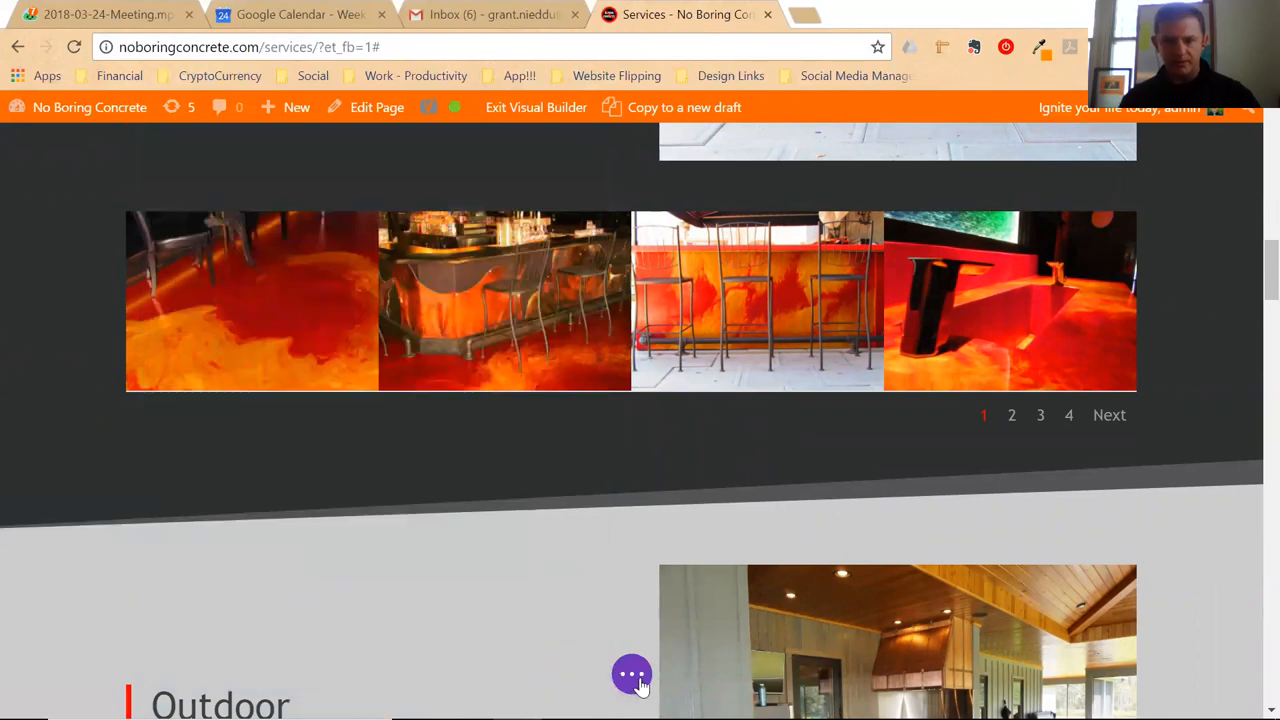
pyautogui.click(631, 673)
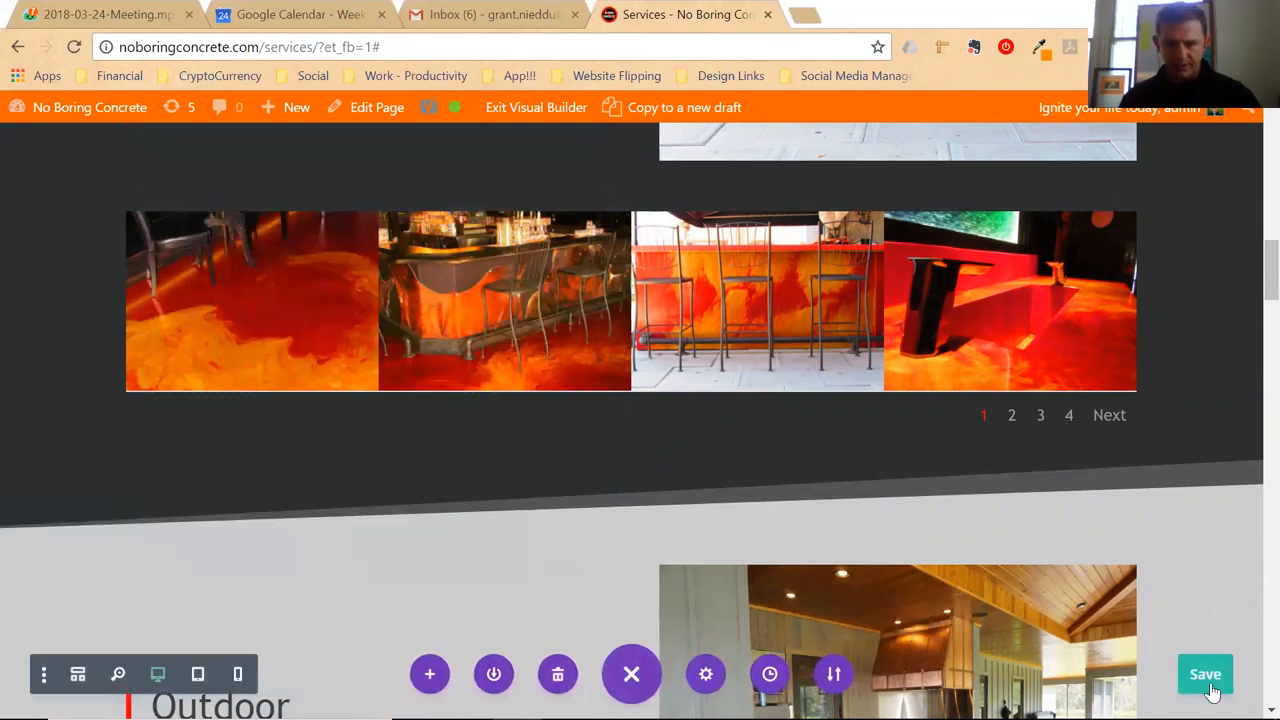
pyautogui.click(1205, 674)
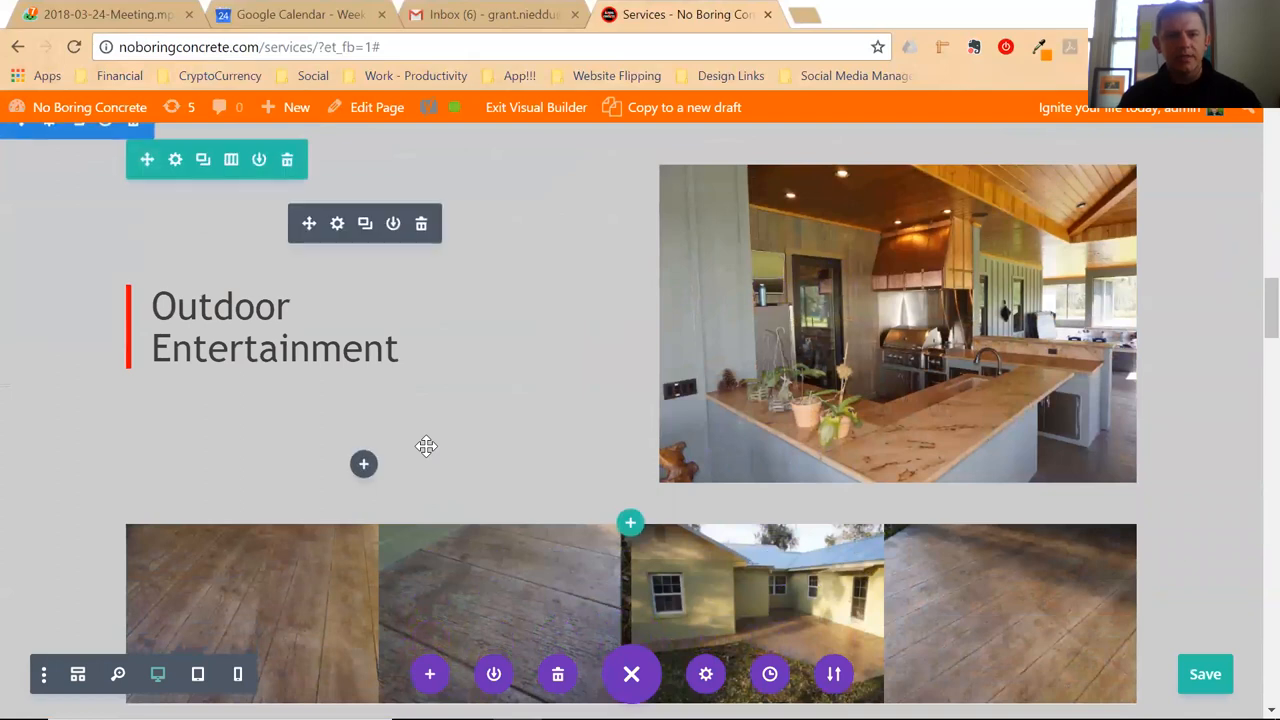
pyautogui.scroll(-3)
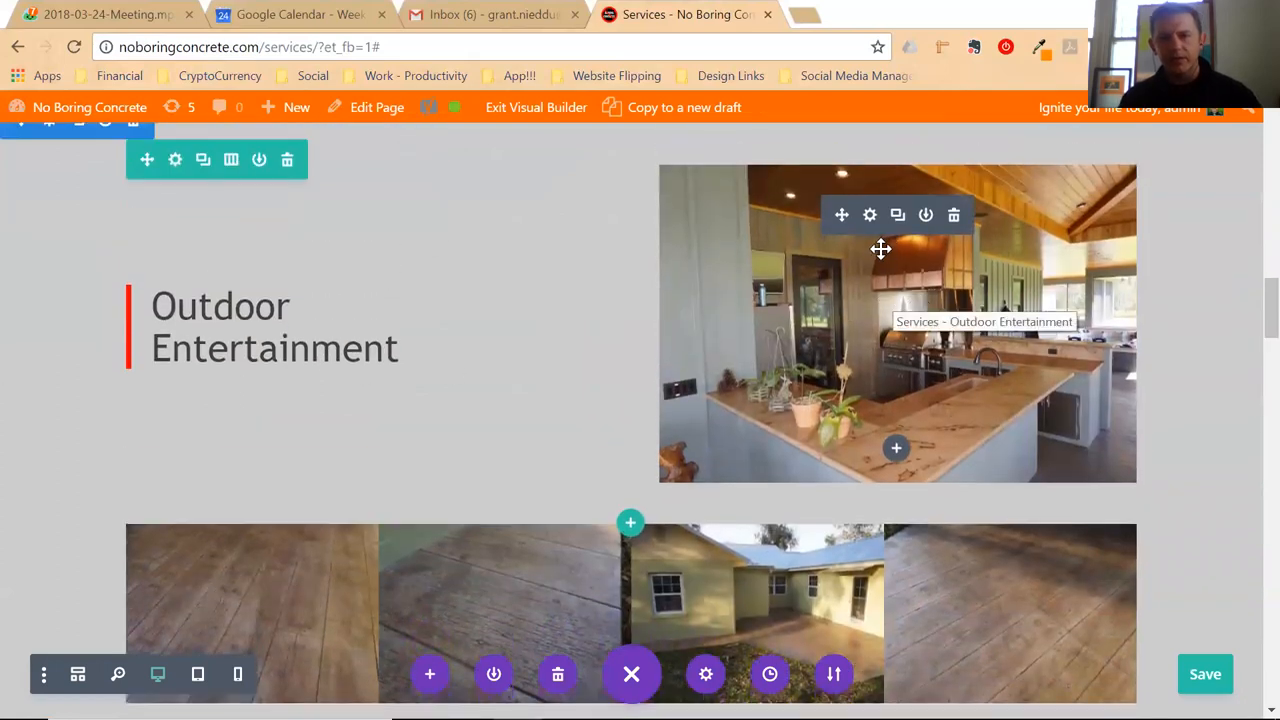
pyautogui.click(869, 214)
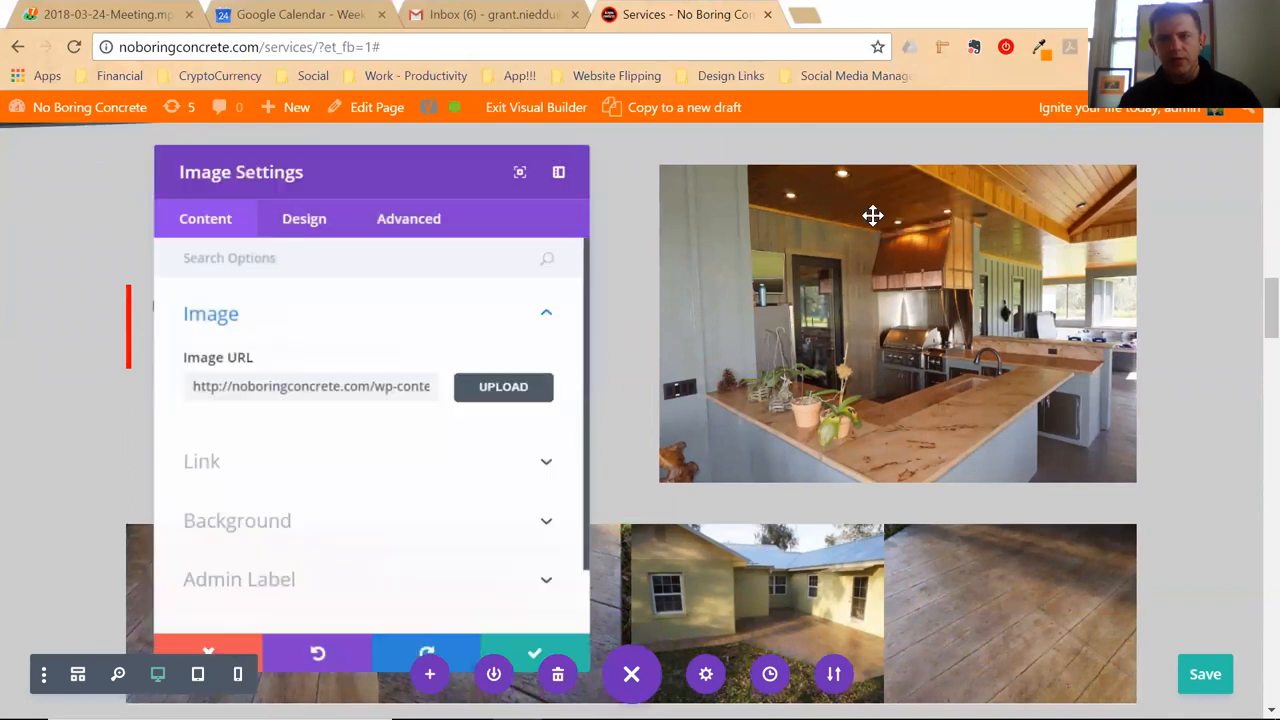
pyautogui.click(503, 387)
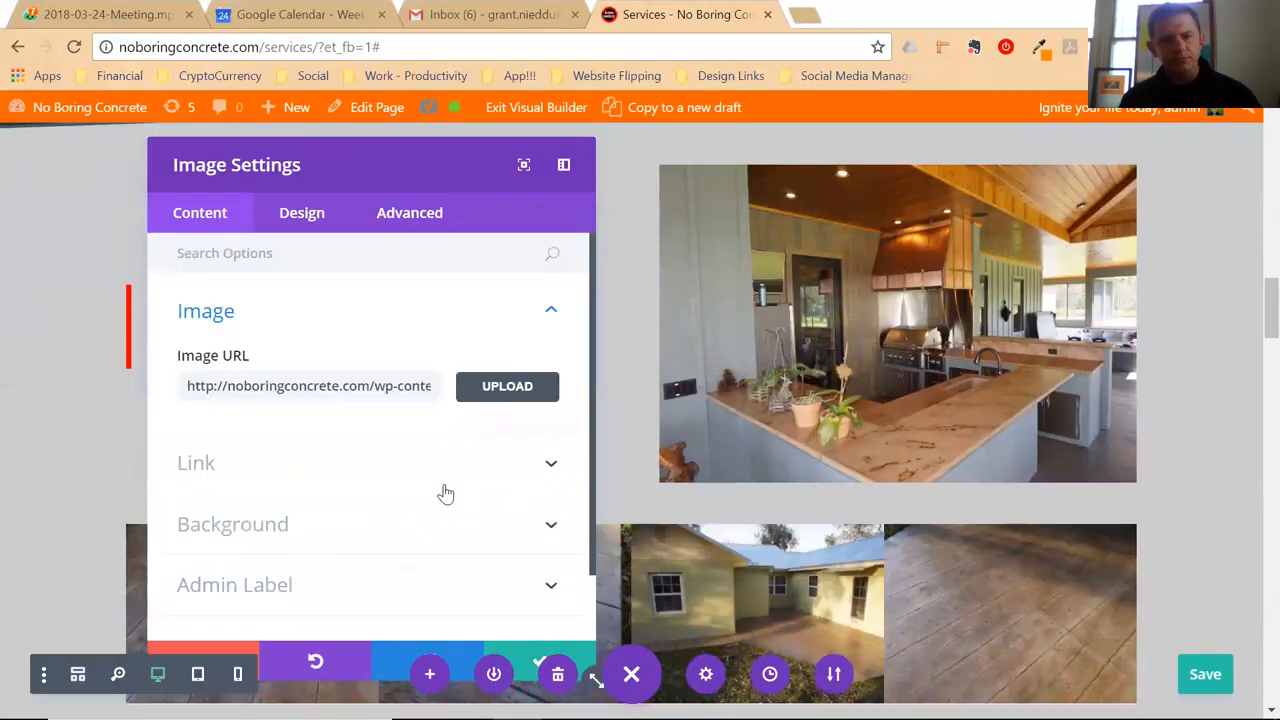
pyautogui.moveTo(531, 656)
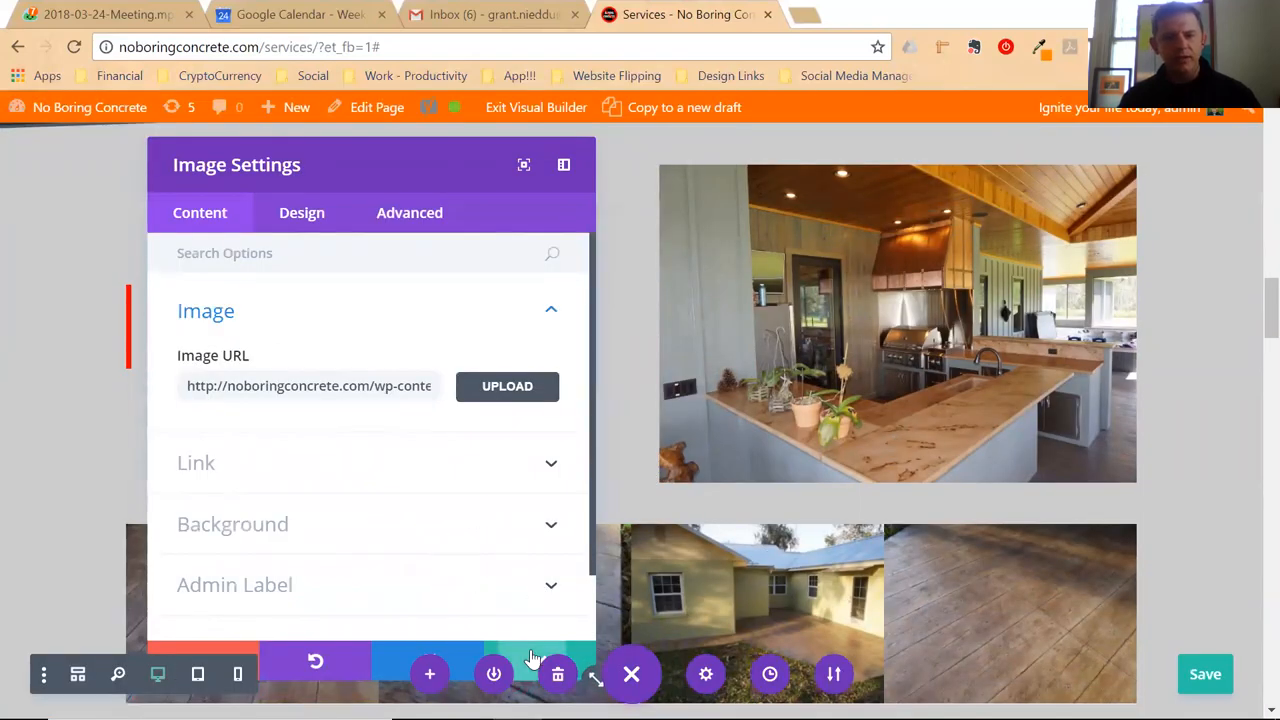
pyautogui.click(631, 674)
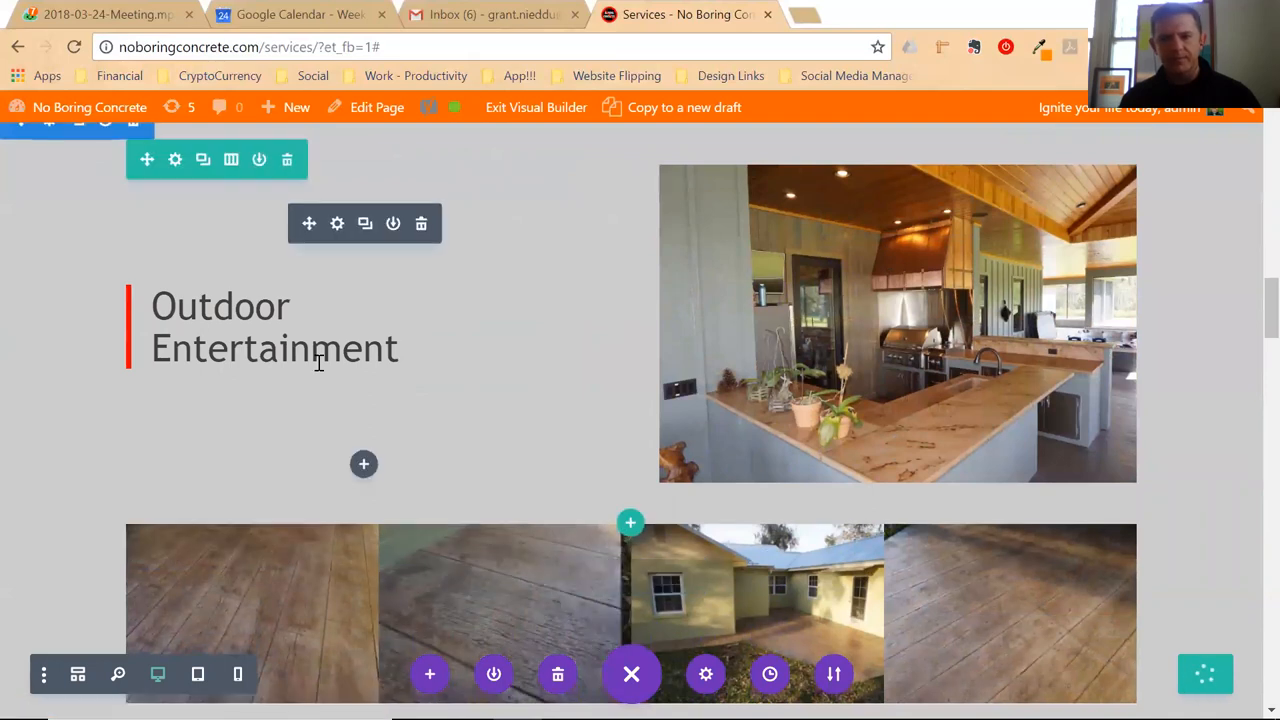
pyautogui.scroll(-3)
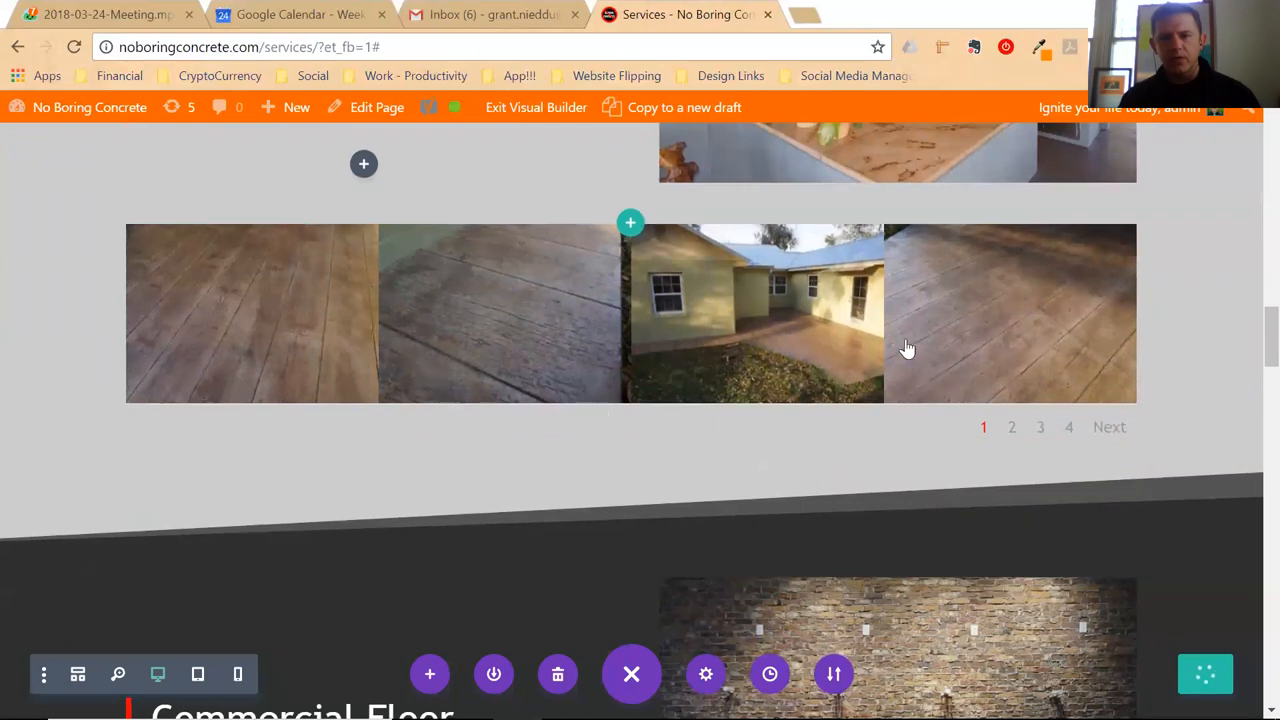
pyautogui.scroll(3)
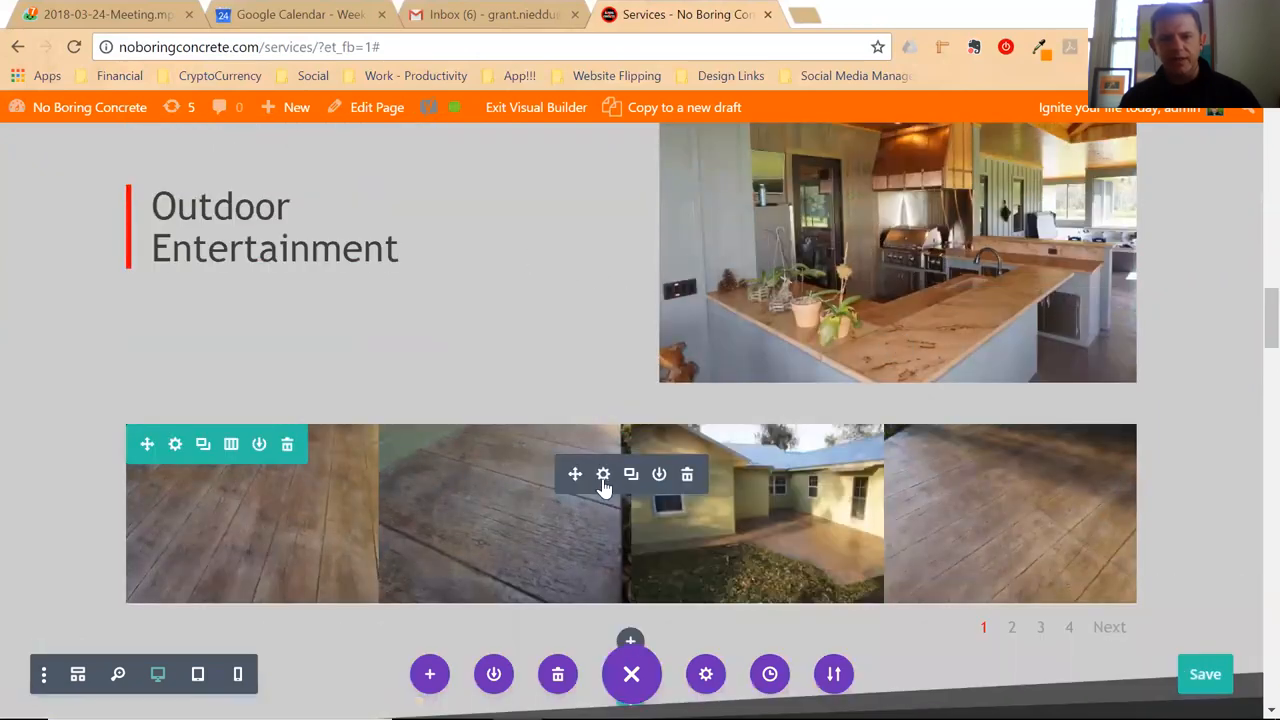
pyautogui.click(603, 474)
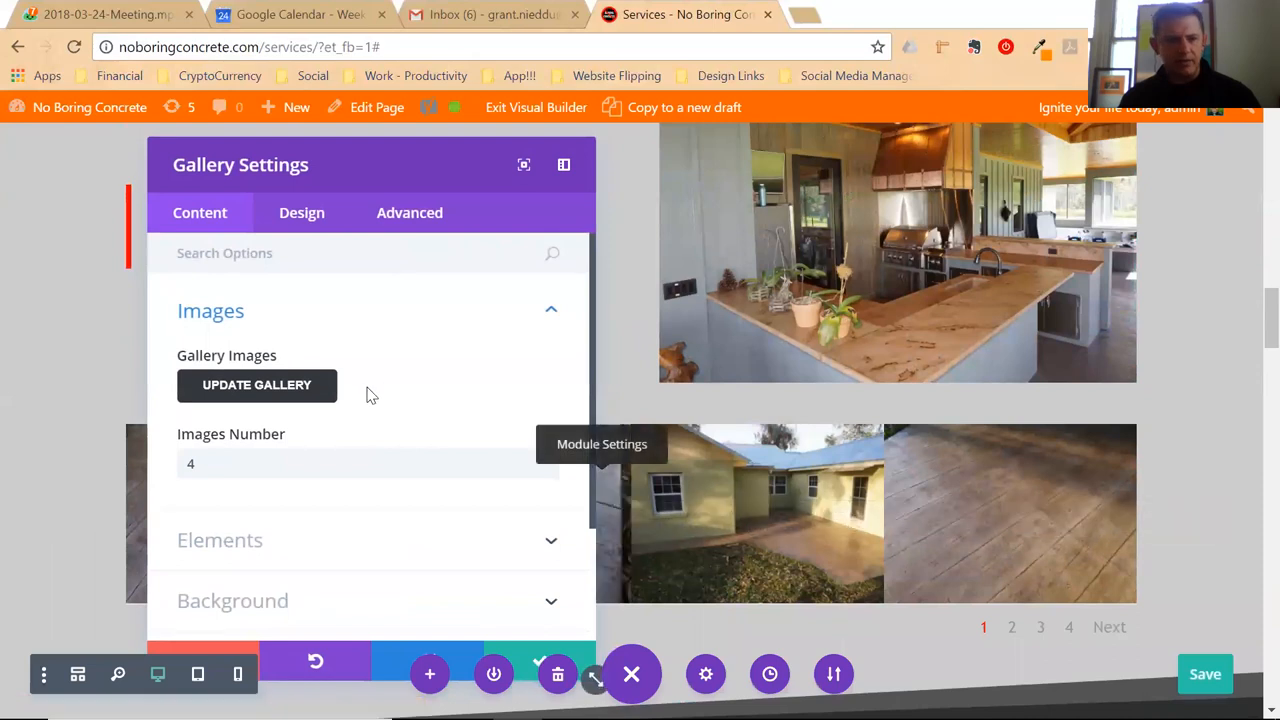
pyautogui.moveTo(257, 386)
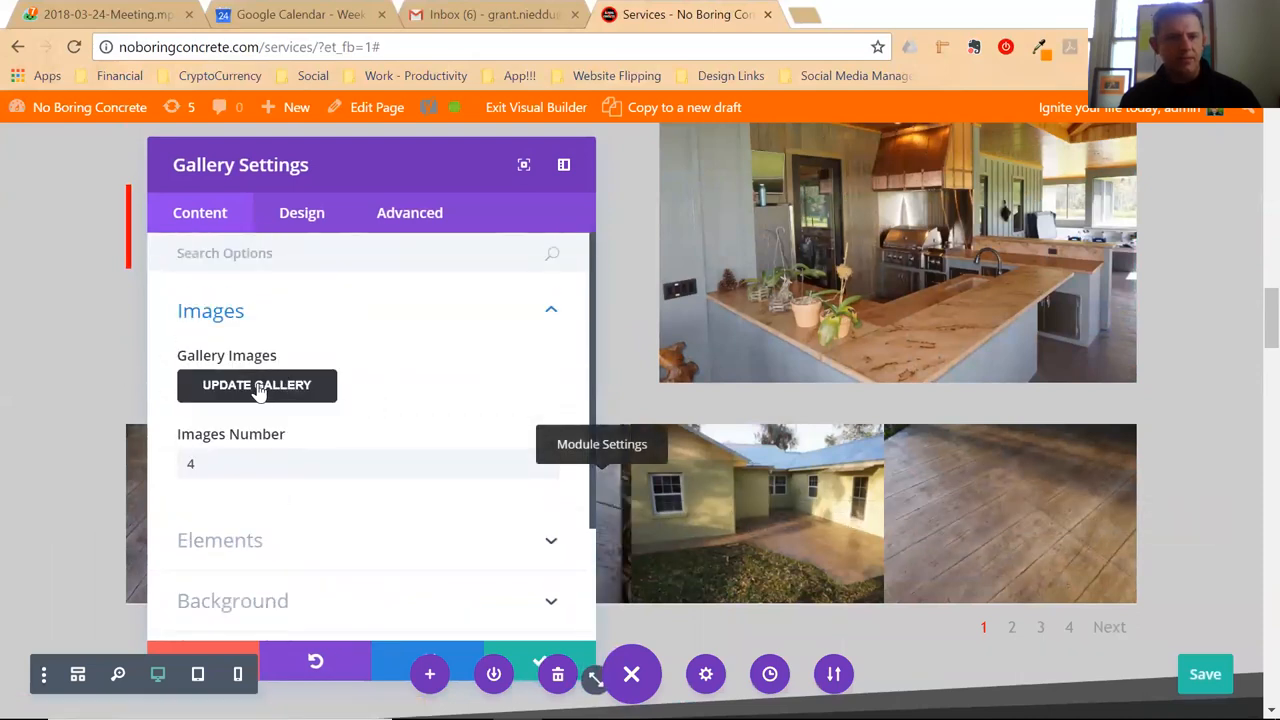
pyautogui.click(257, 385)
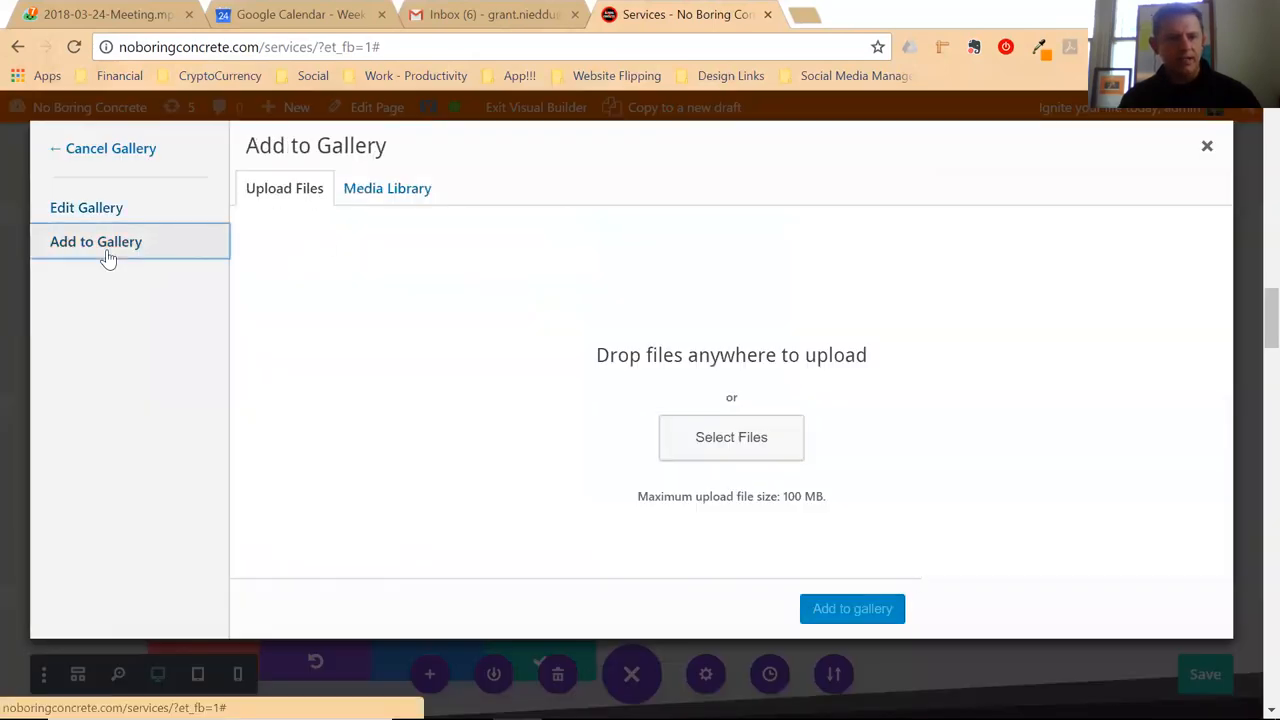
pyautogui.moveTo(163, 295)
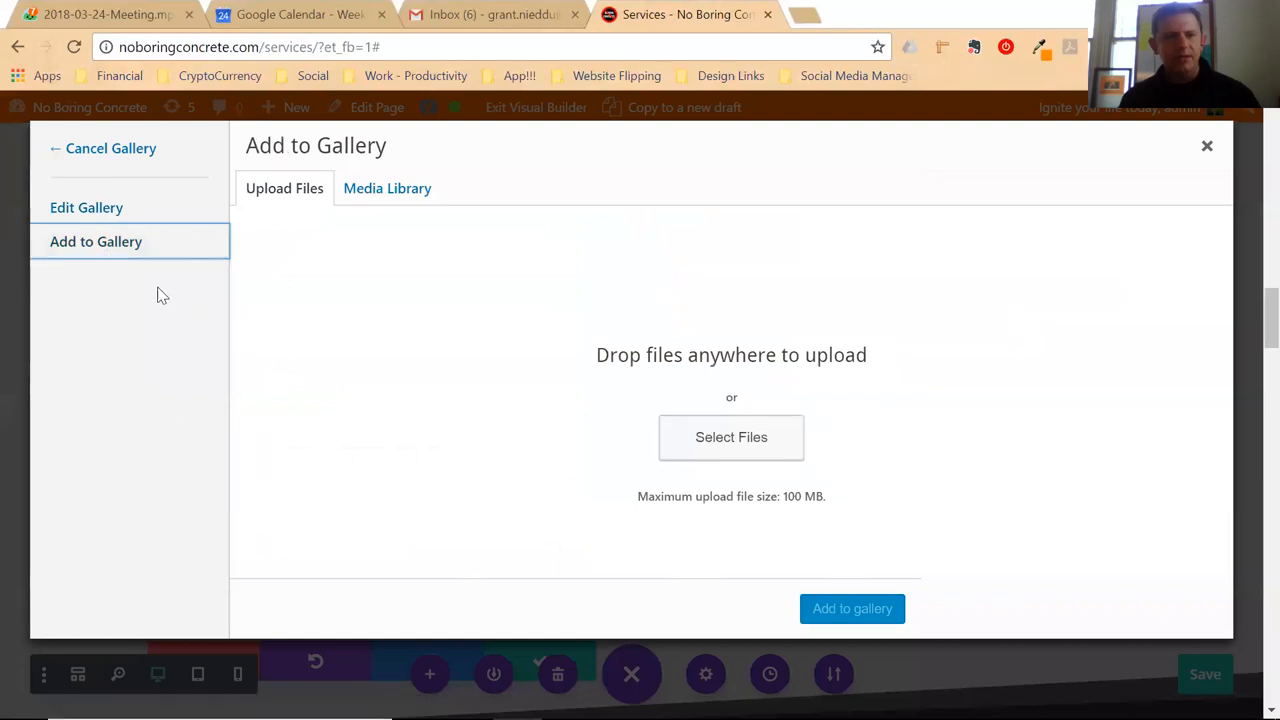
pyautogui.click(86, 207)
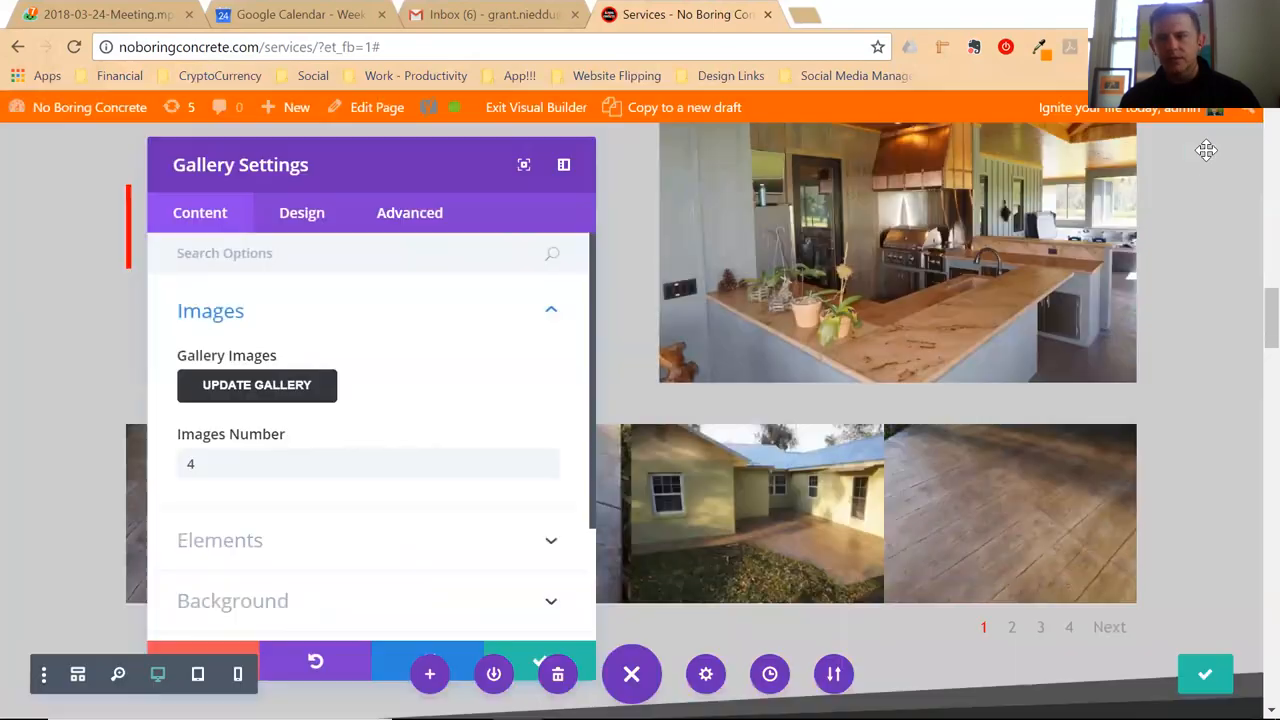
pyautogui.click(631, 674)
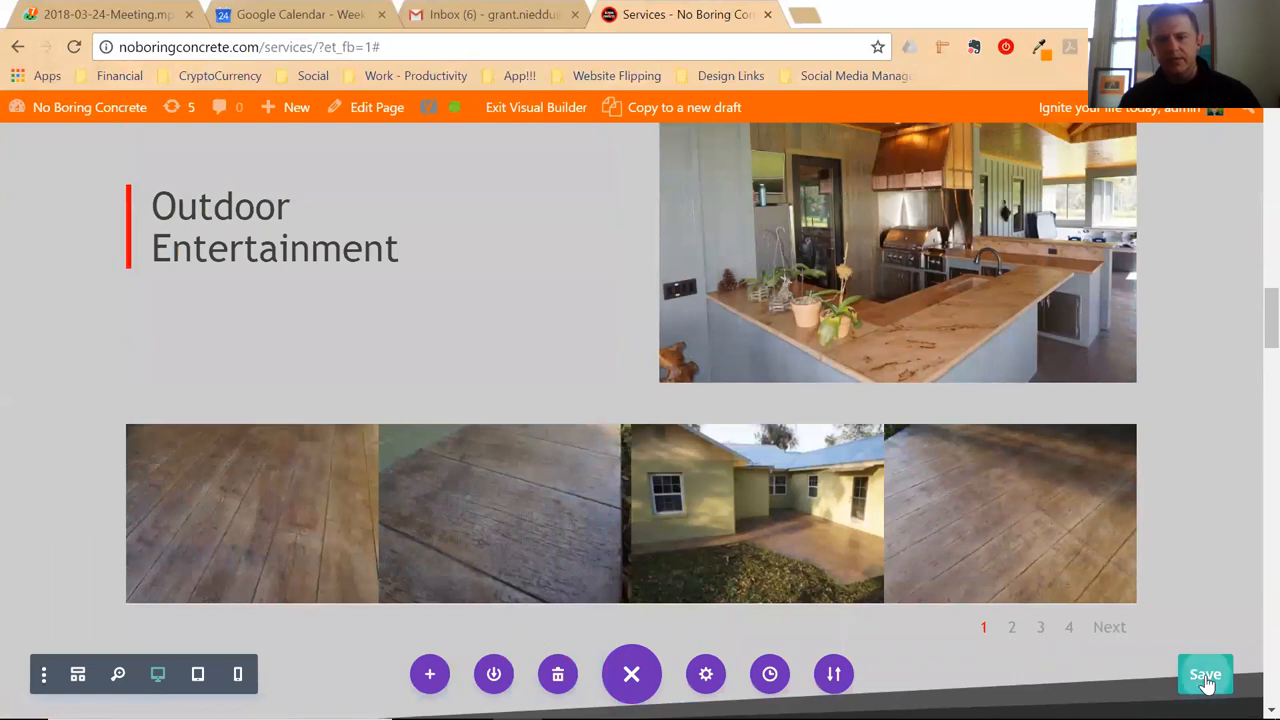
# Save the Services page, then scroll through the Full Flake Epoxy and Concrete Tops sections
pyautogui.click(1205, 675)
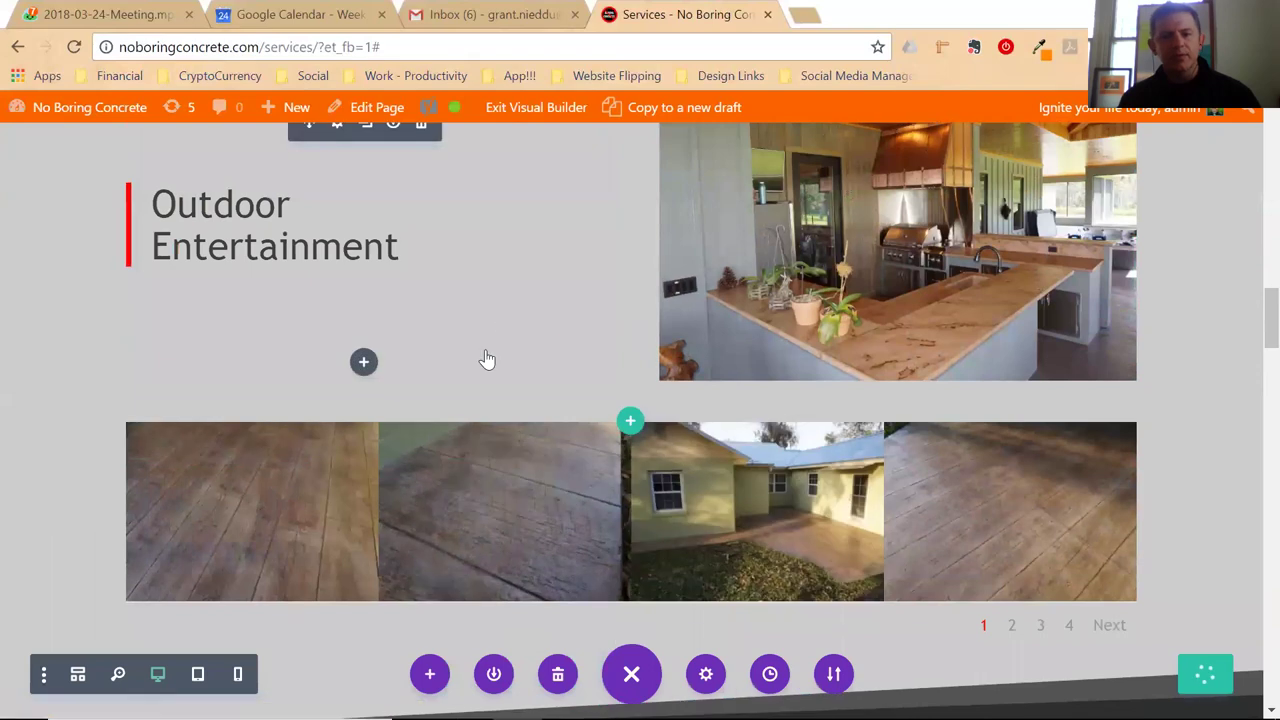
pyautogui.scroll(-3)
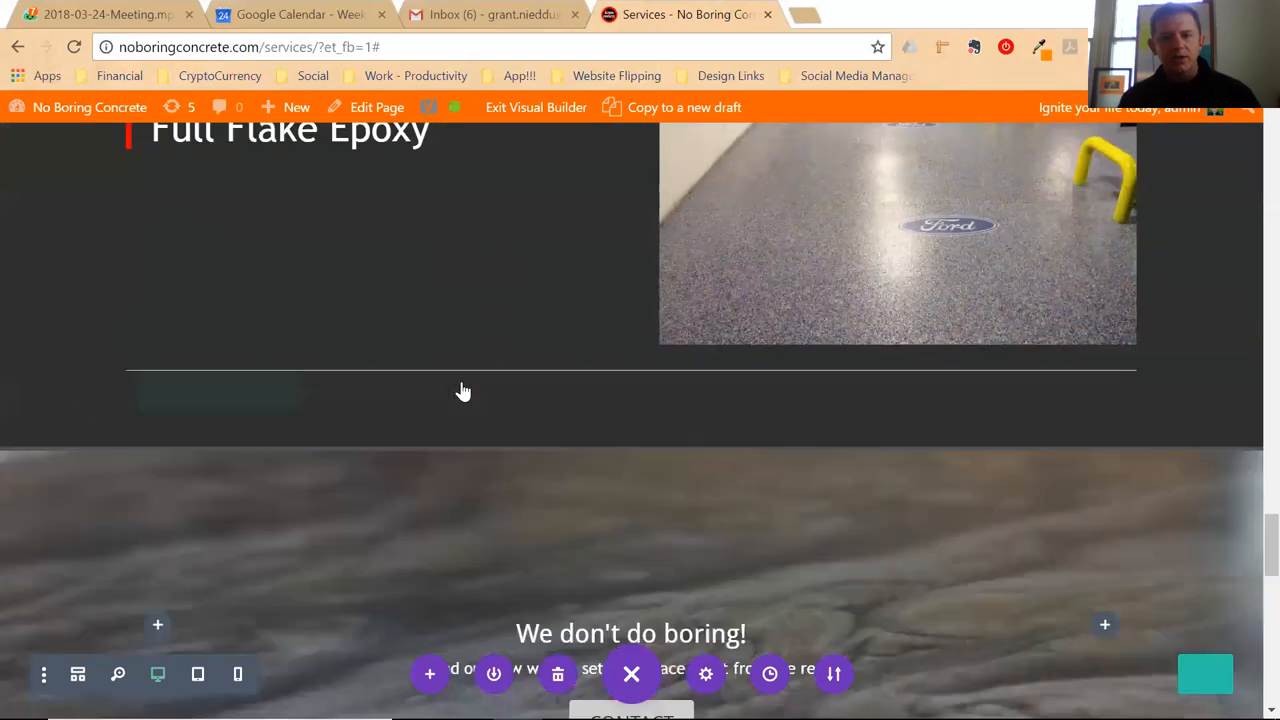
pyautogui.scroll(-3)
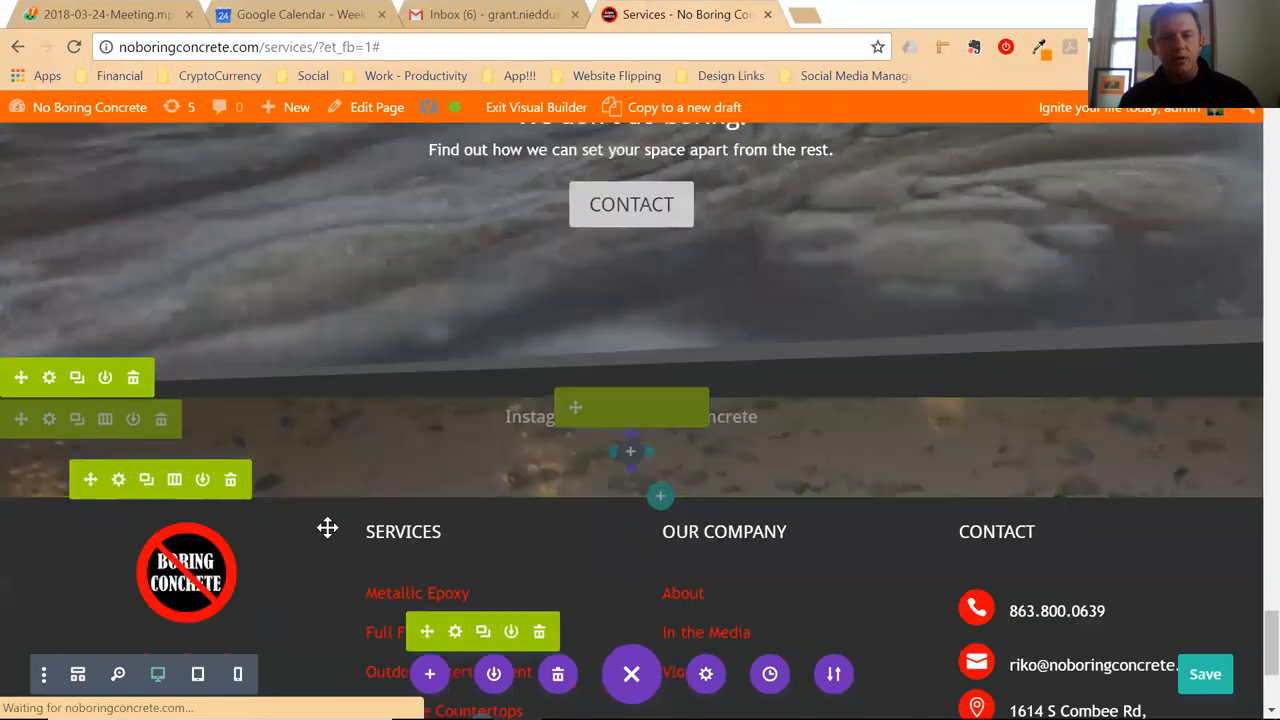
pyautogui.scroll(-3)
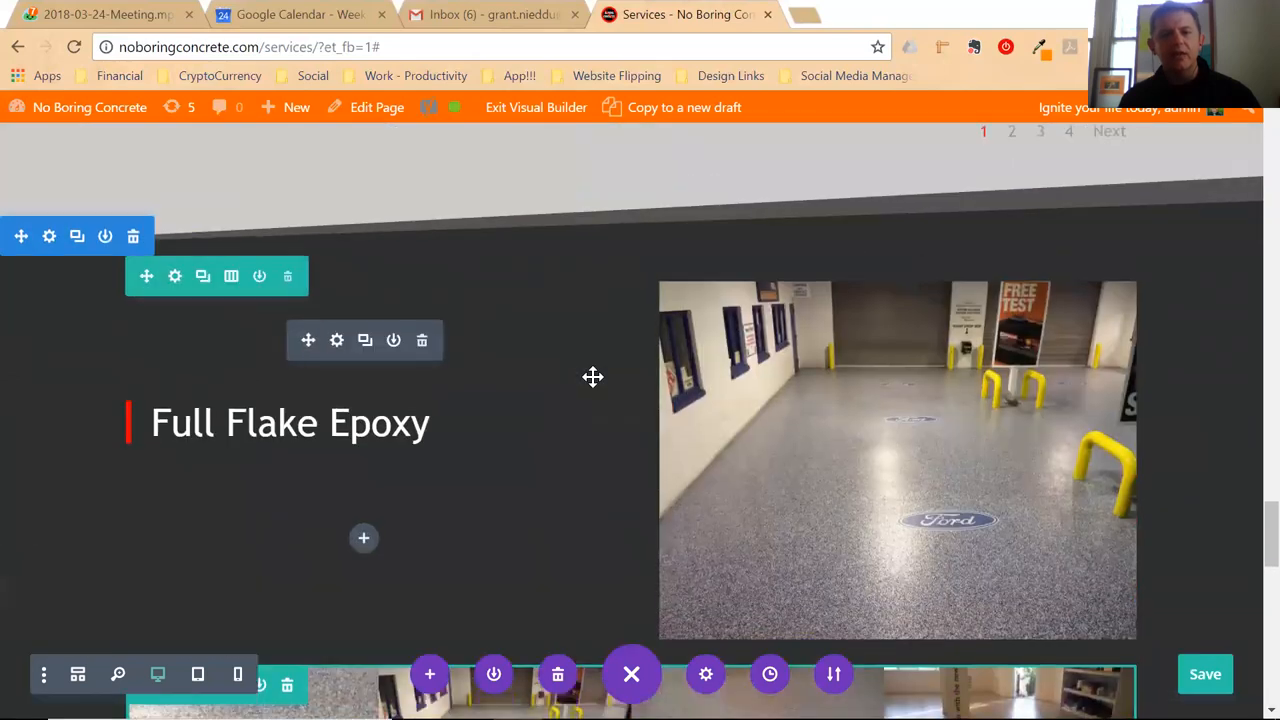
pyautogui.scroll(-3)
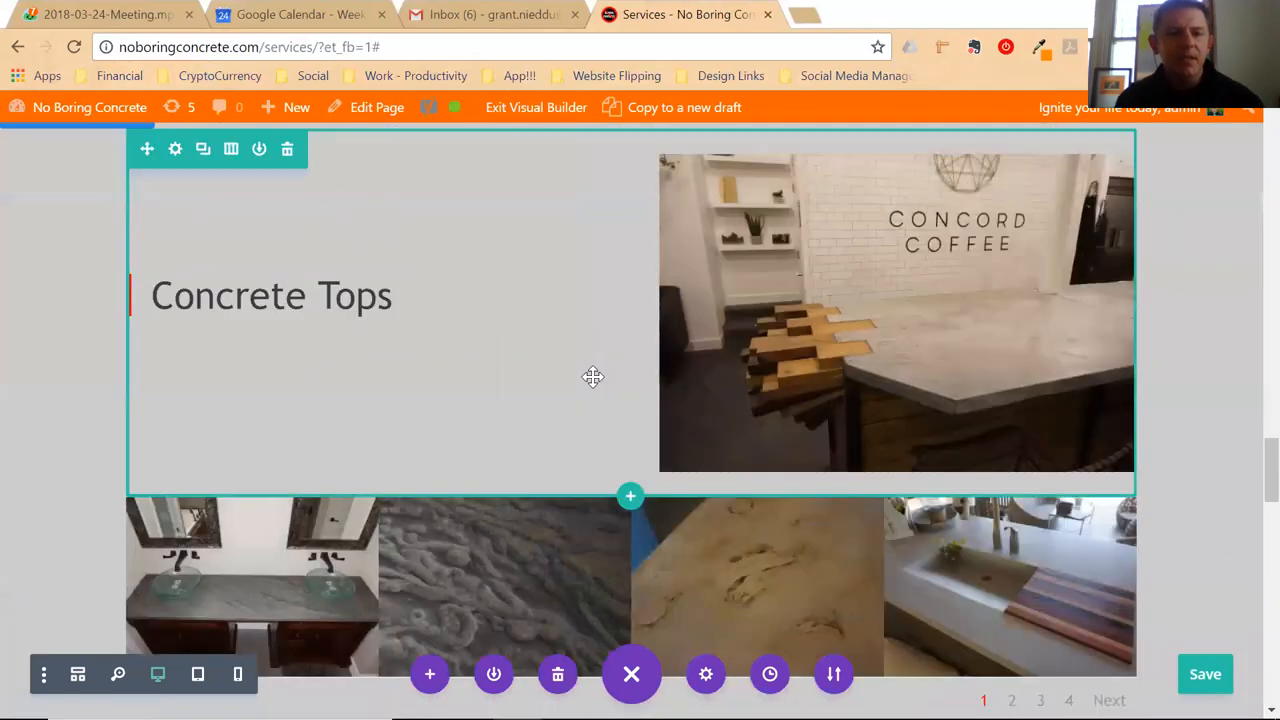
pyautogui.scroll(-3)
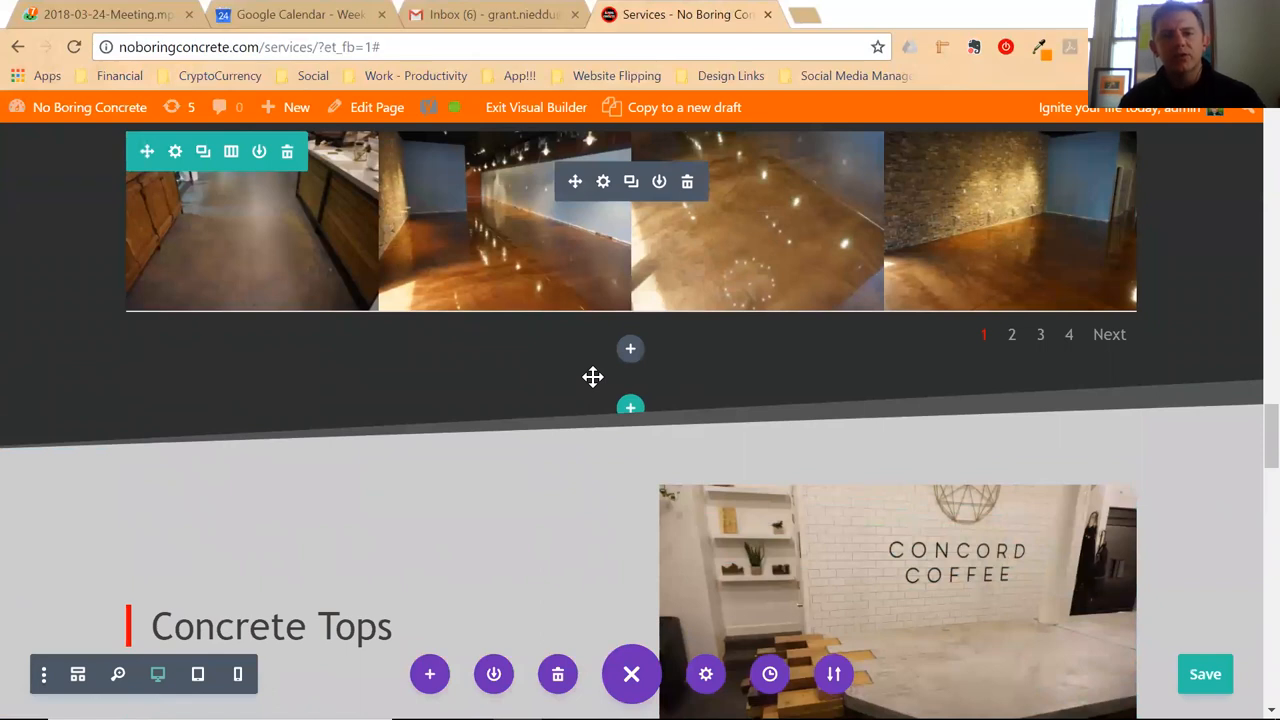